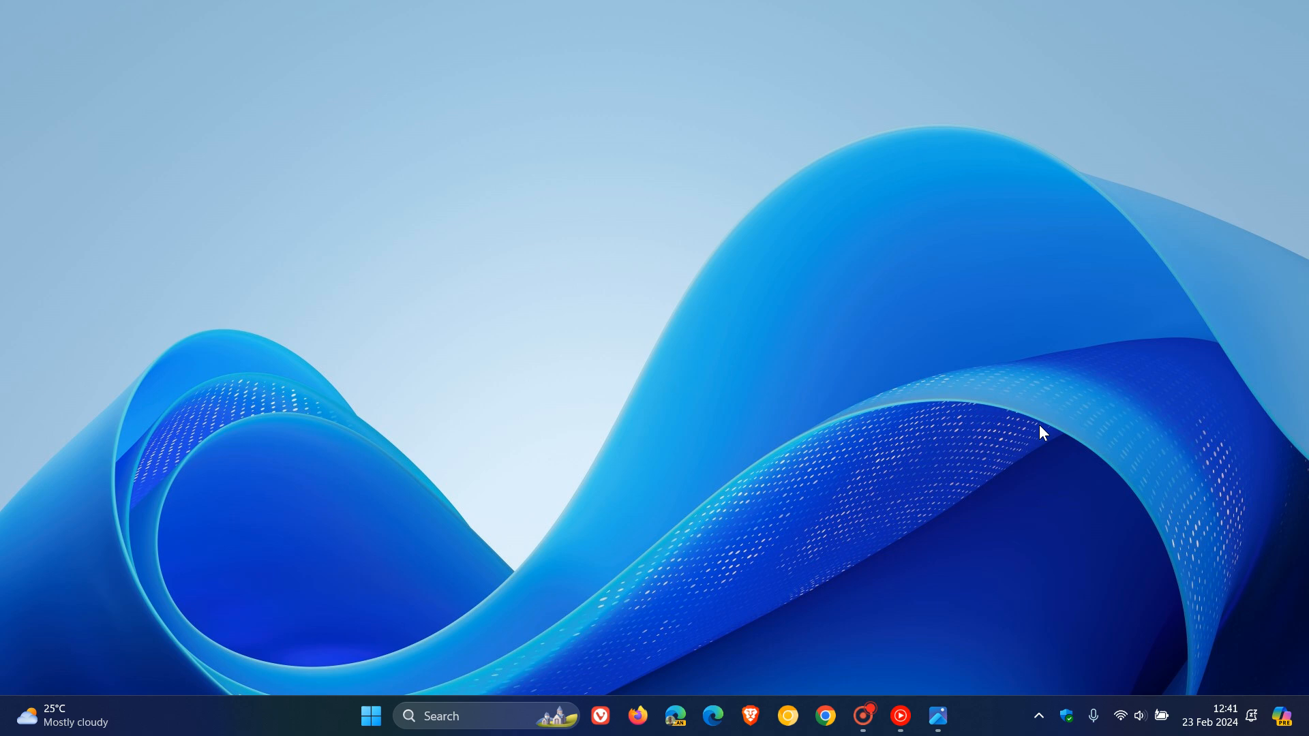
mouse_move(1015, 377)
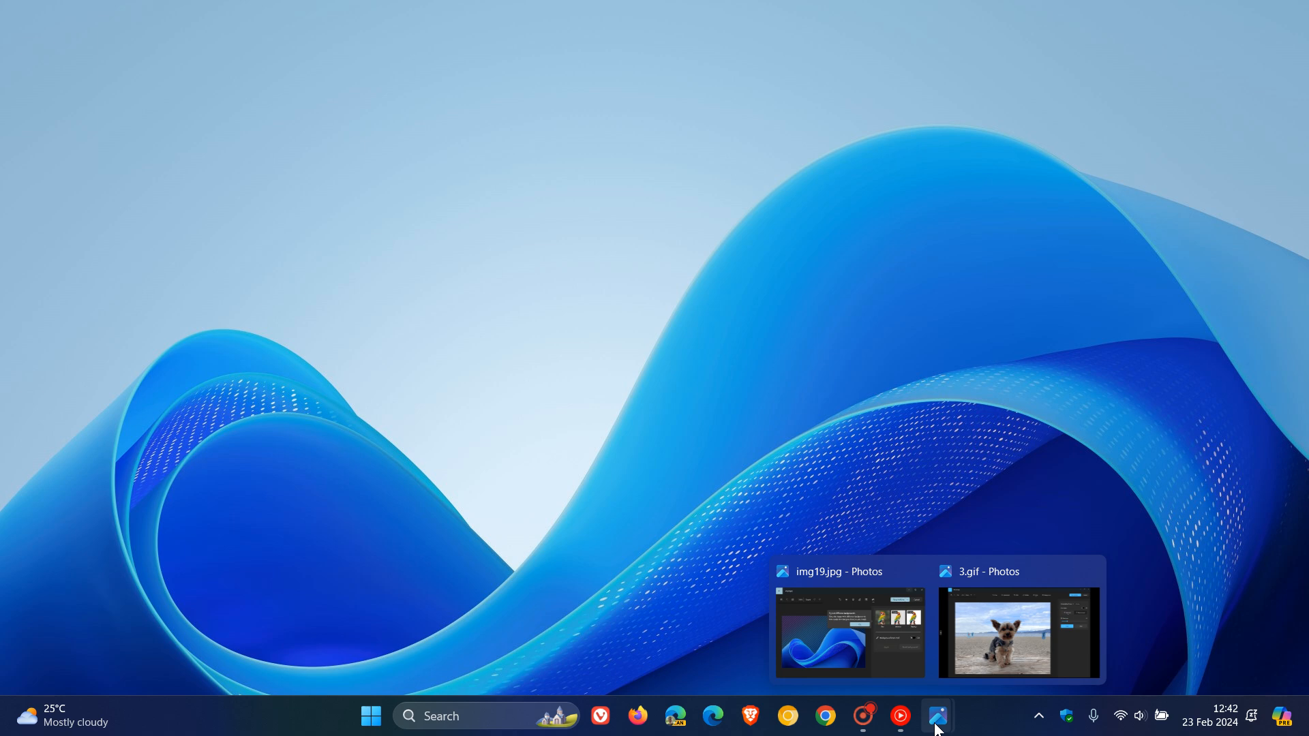
mouse_move(850, 665)
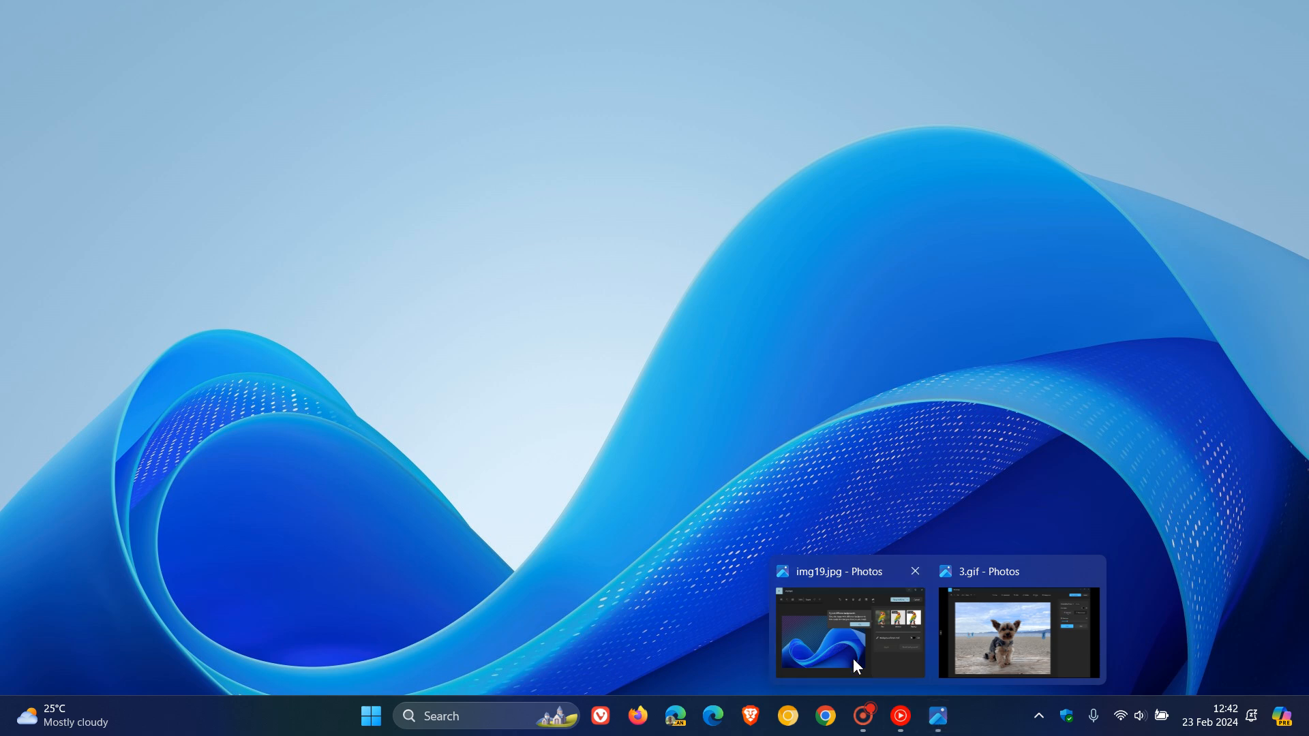
Bring the img19.jpg editor window back to the front on the Background tool
left_click(849, 631)
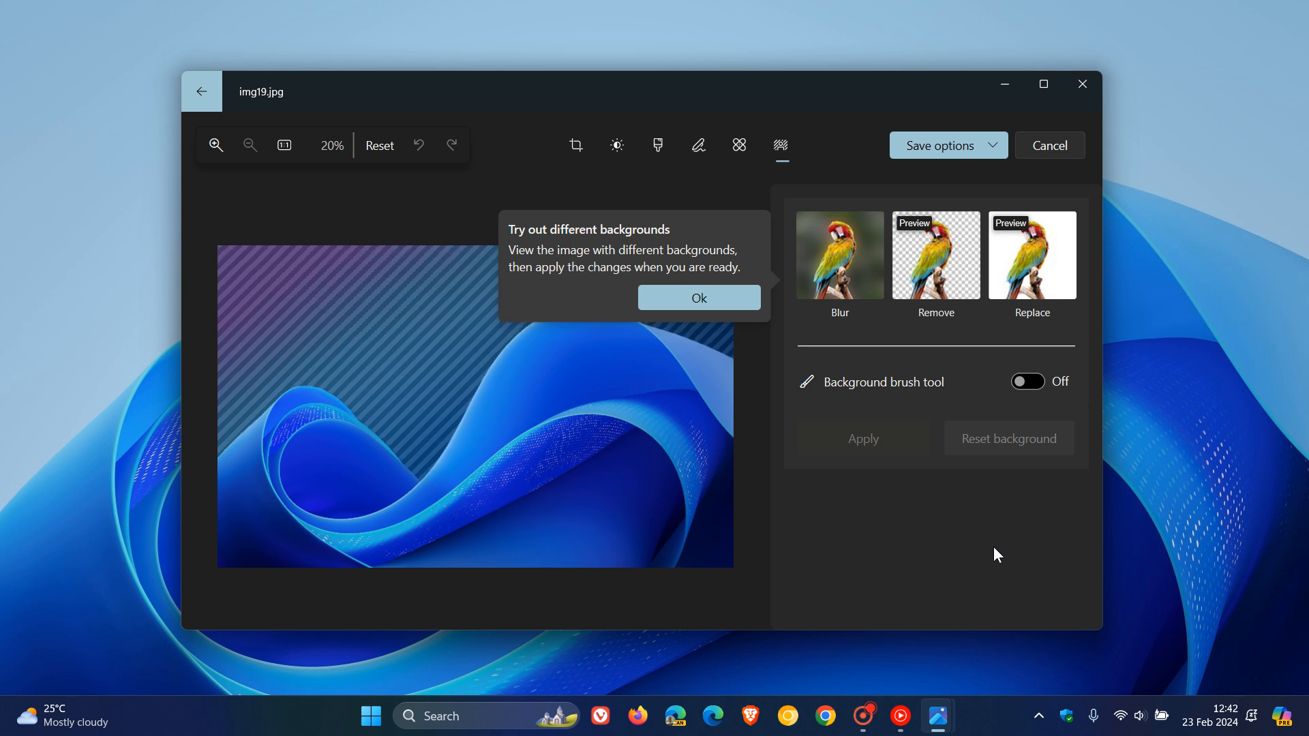
mouse_move(862, 301)
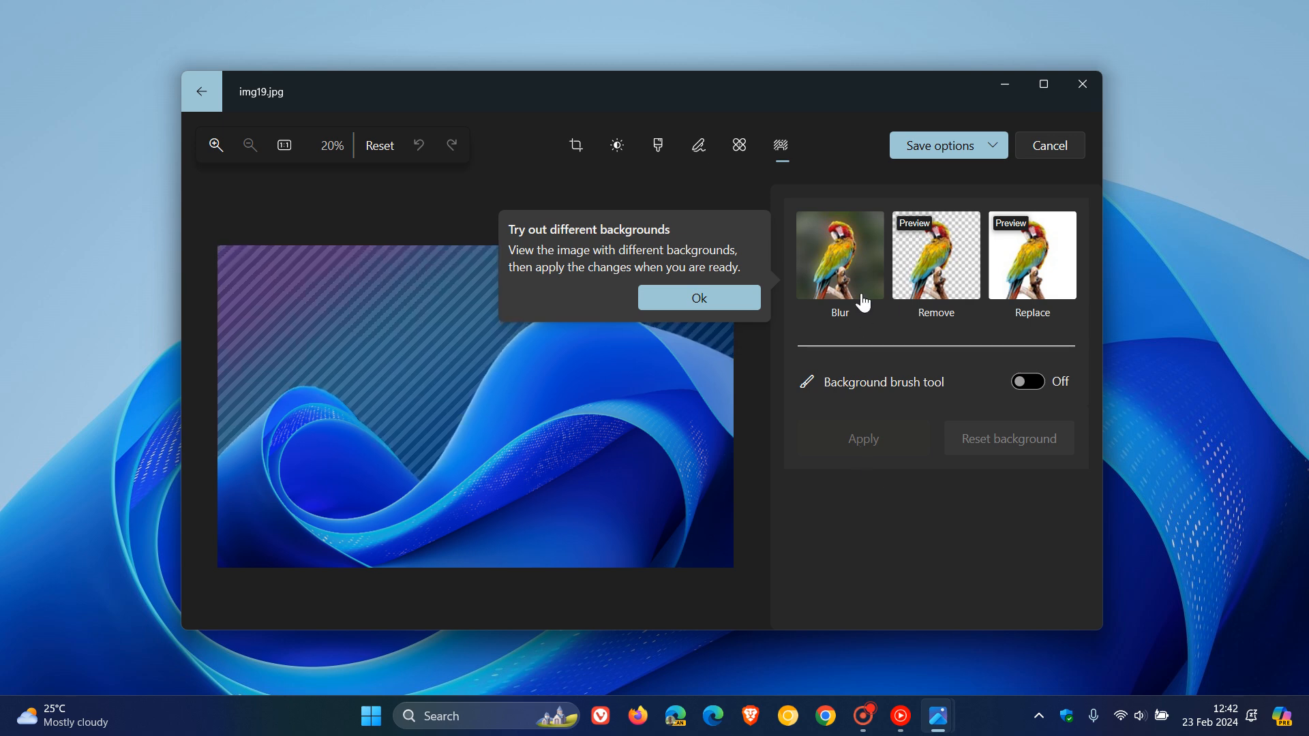
mouse_move(922, 283)
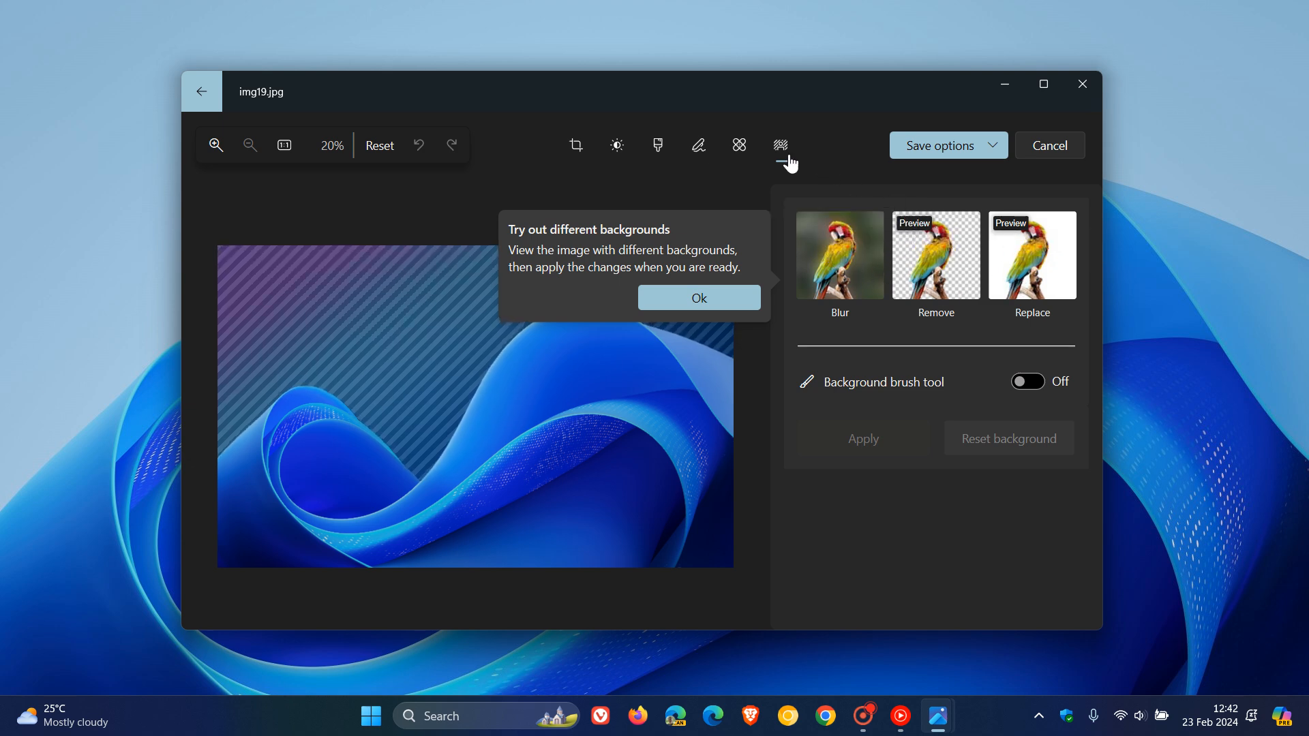
Switch from Background options to the Spot fix / Erase tool with brush size 60
left_click(739, 145)
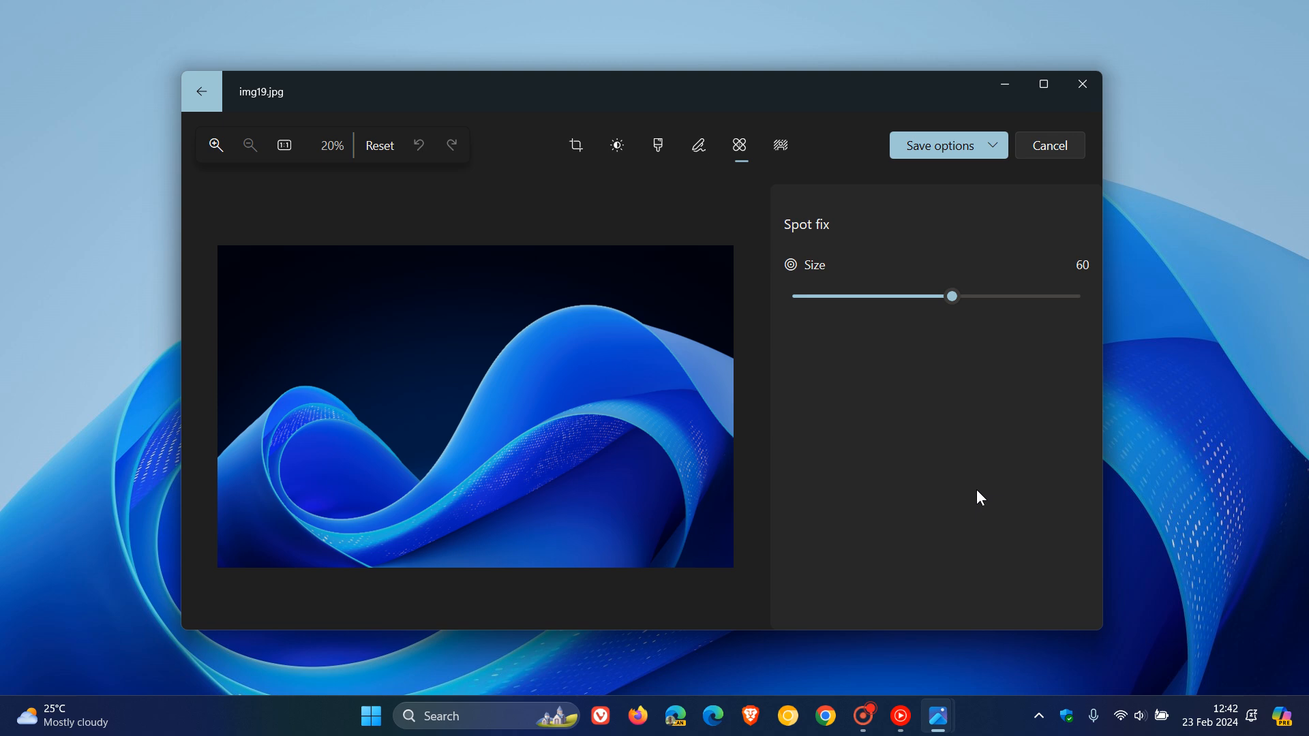
mouse_move(1239, 719)
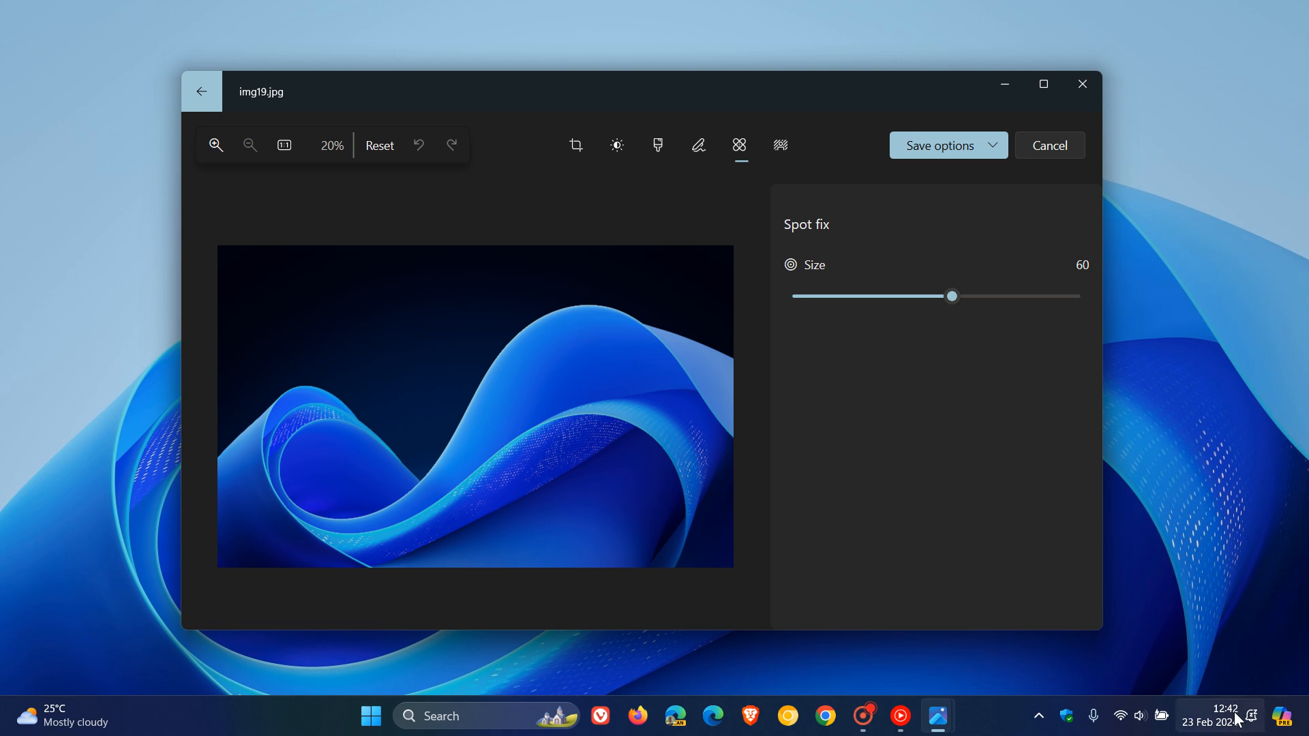
left_click(1212, 721)
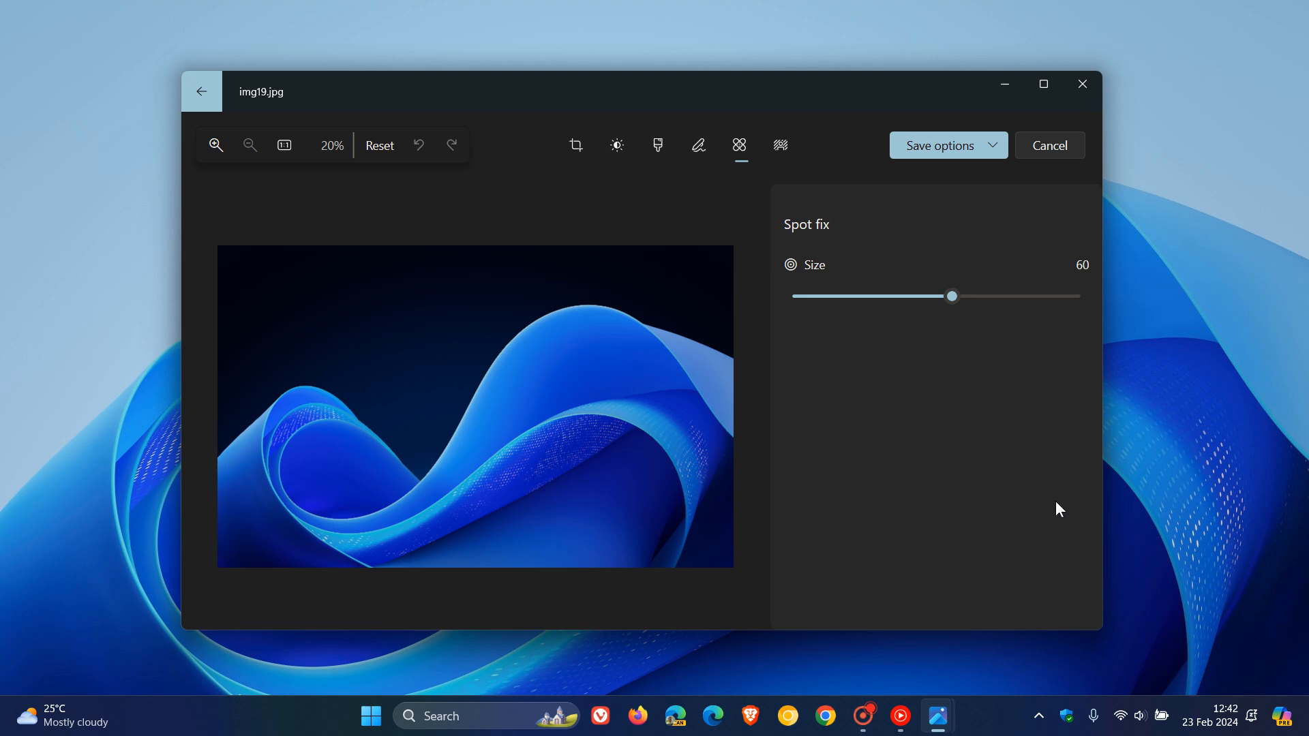
mouse_move(1038, 489)
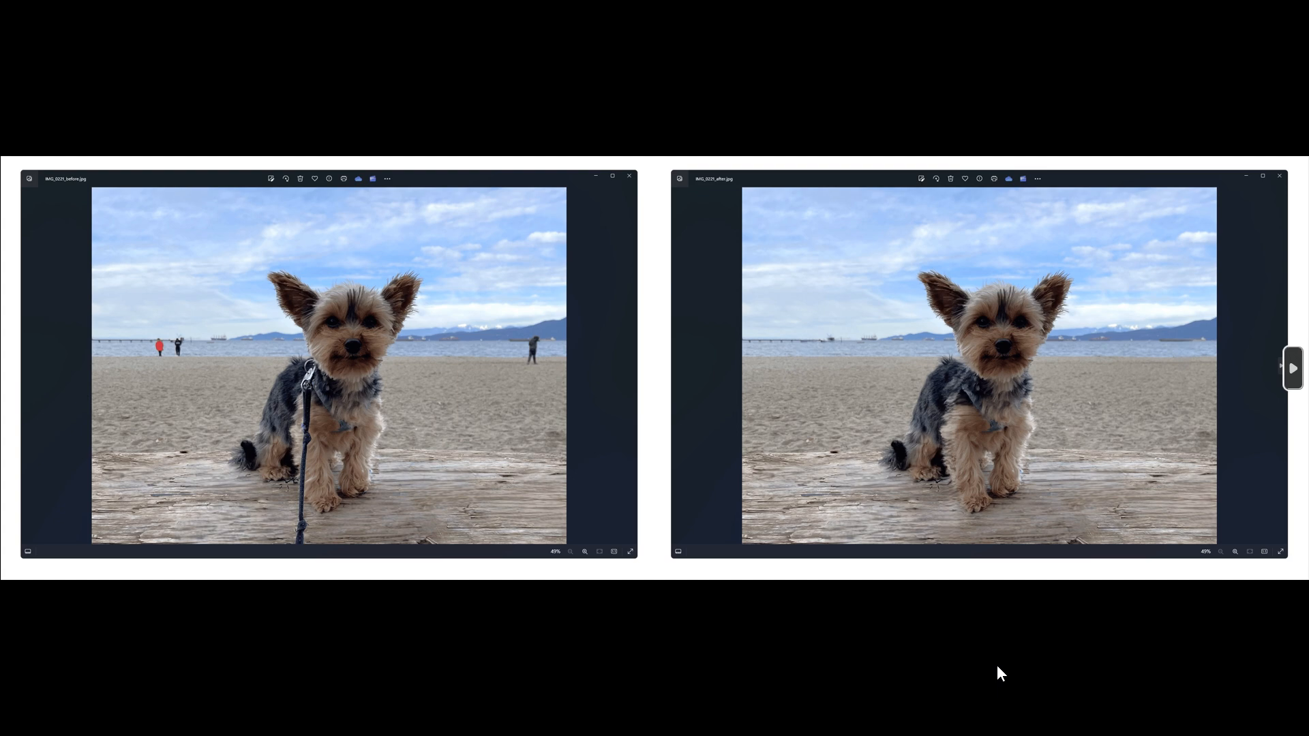
mouse_move(994, 675)
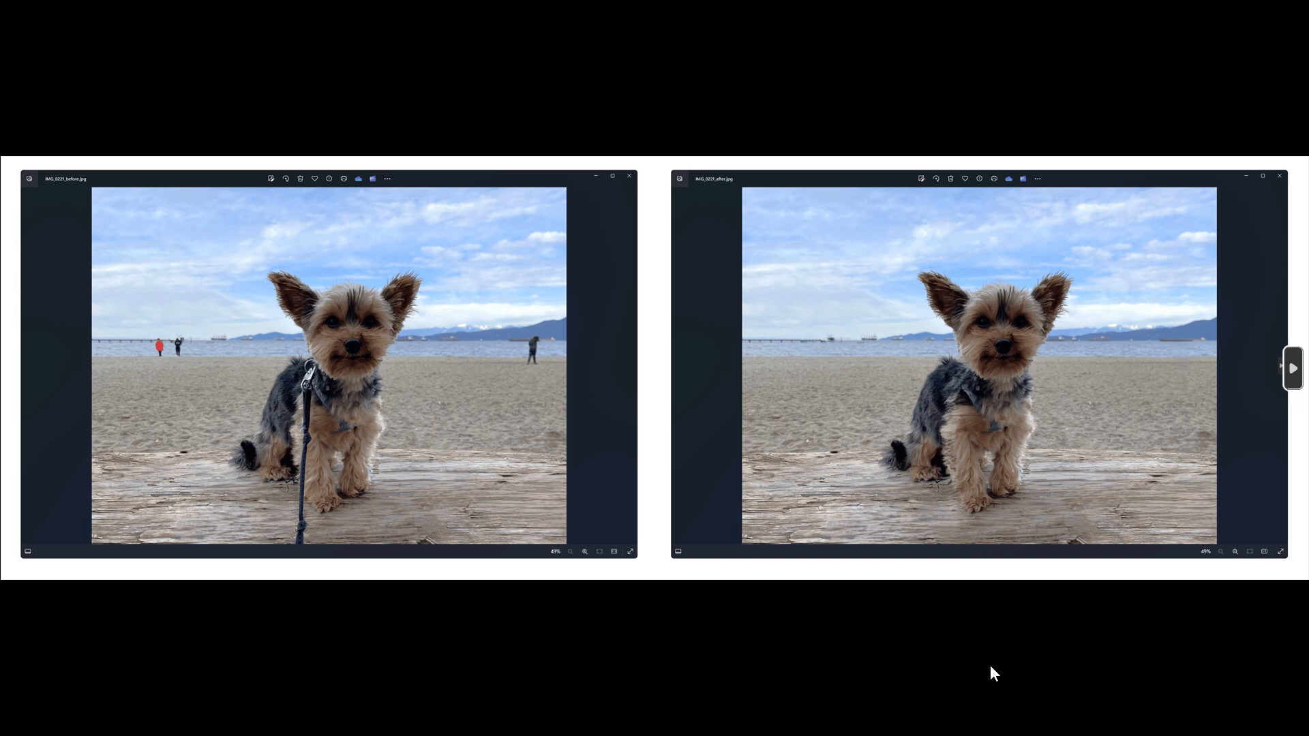
mouse_move(348, 371)
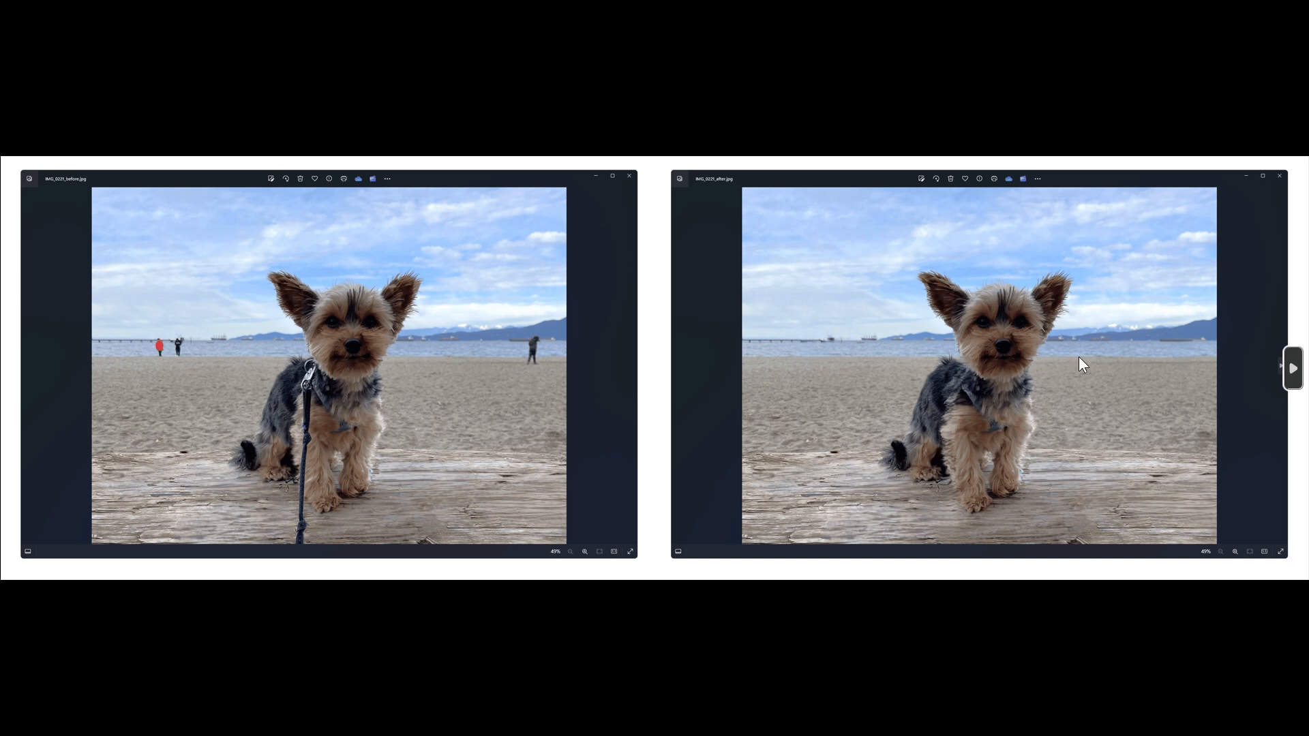
mouse_move(1071, 301)
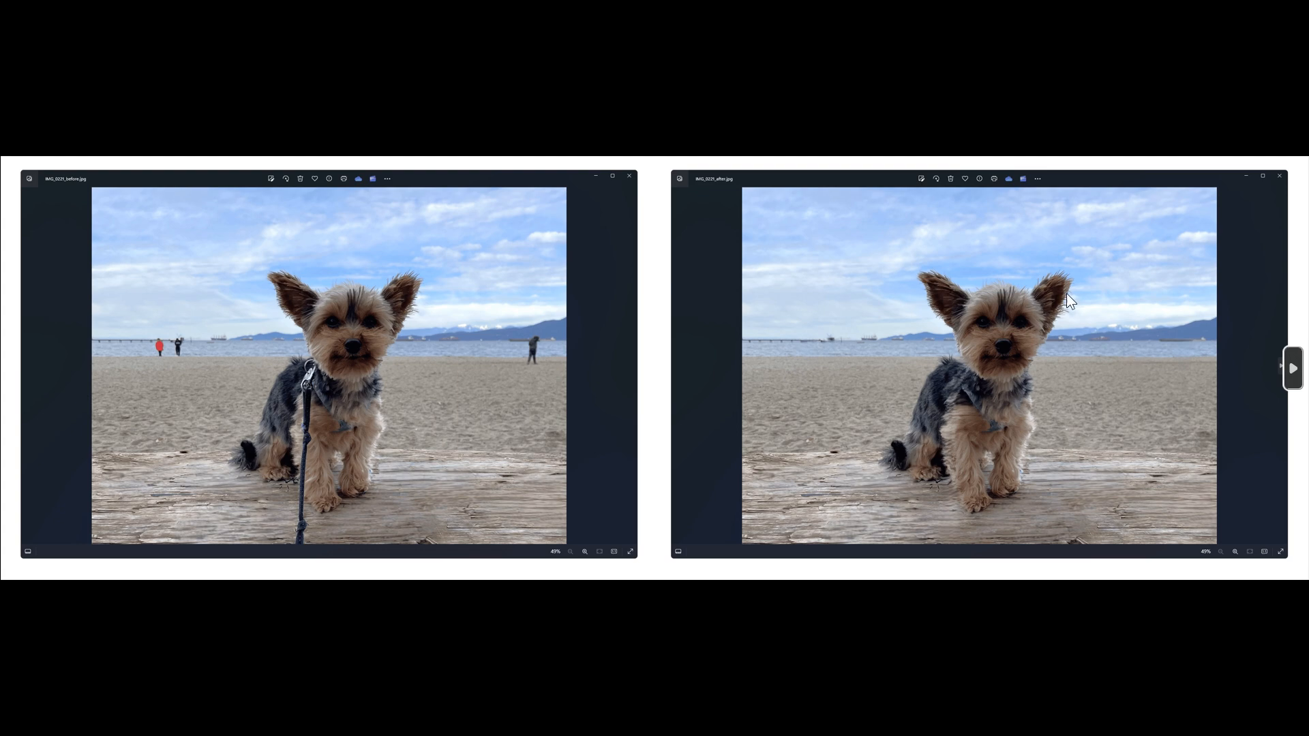
mouse_move(1096, 375)
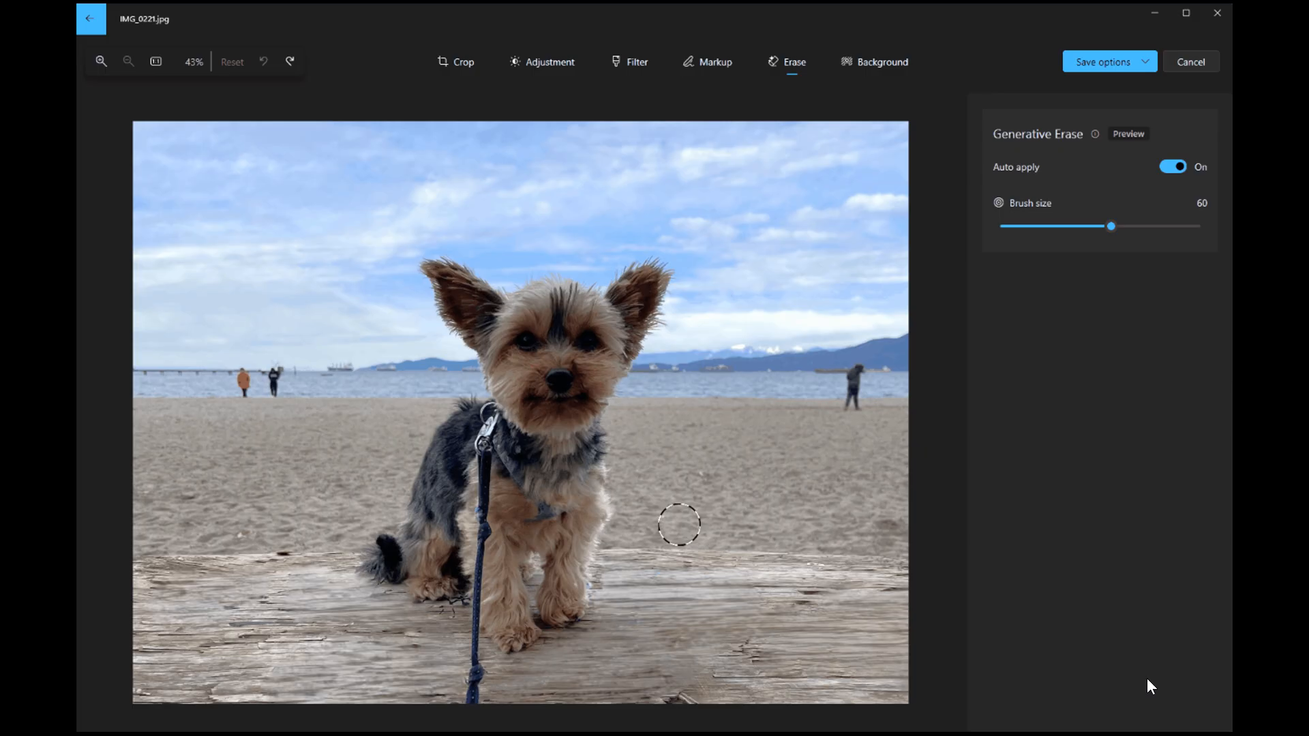
Brush over the leash from the collar to the bottom edge to erase it, then undo the result
left_click(488, 451)
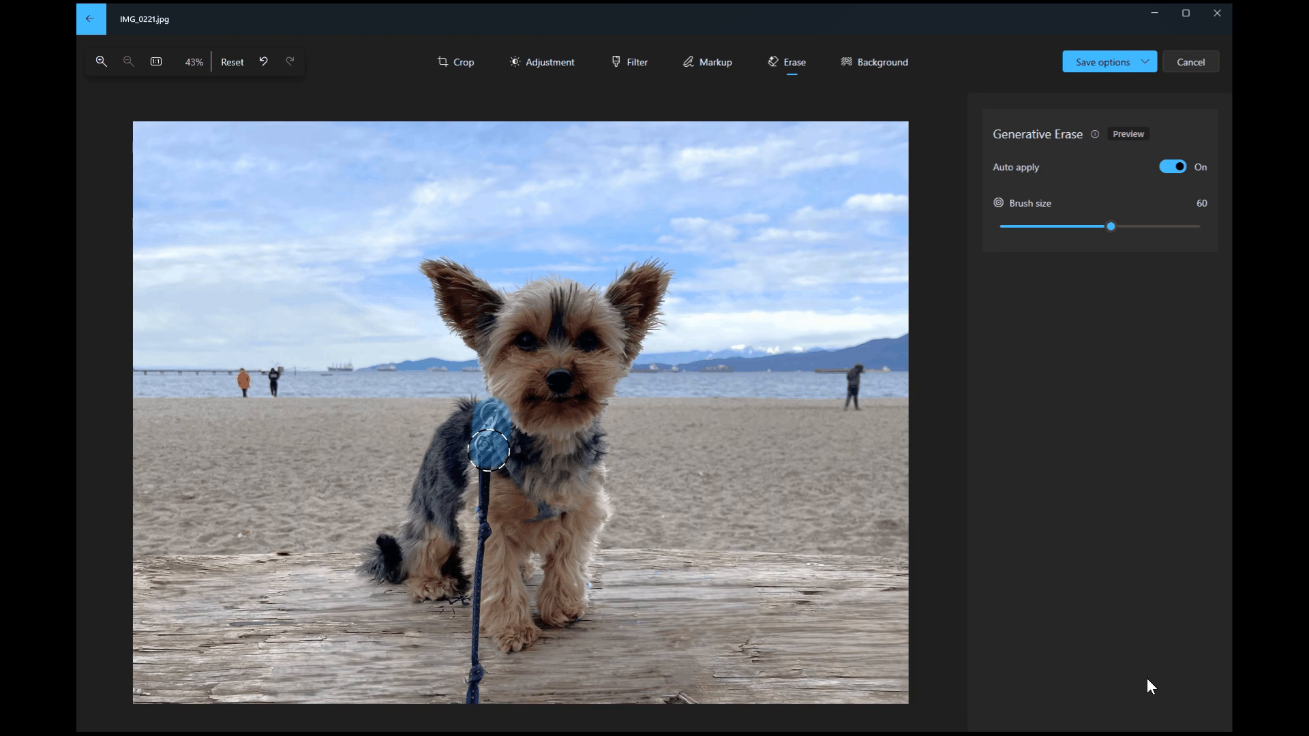
left_click_drag(488, 451, 475, 689)
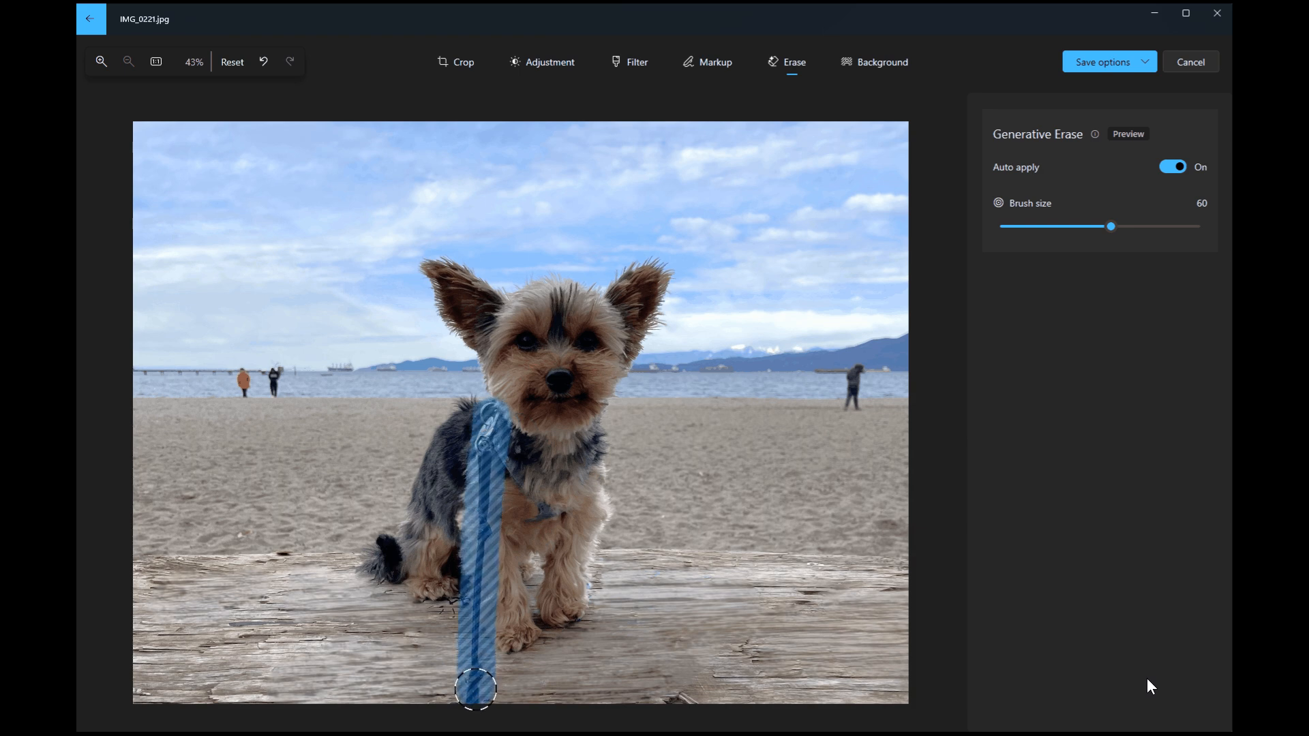
left_click_drag(476, 409, 476, 688)
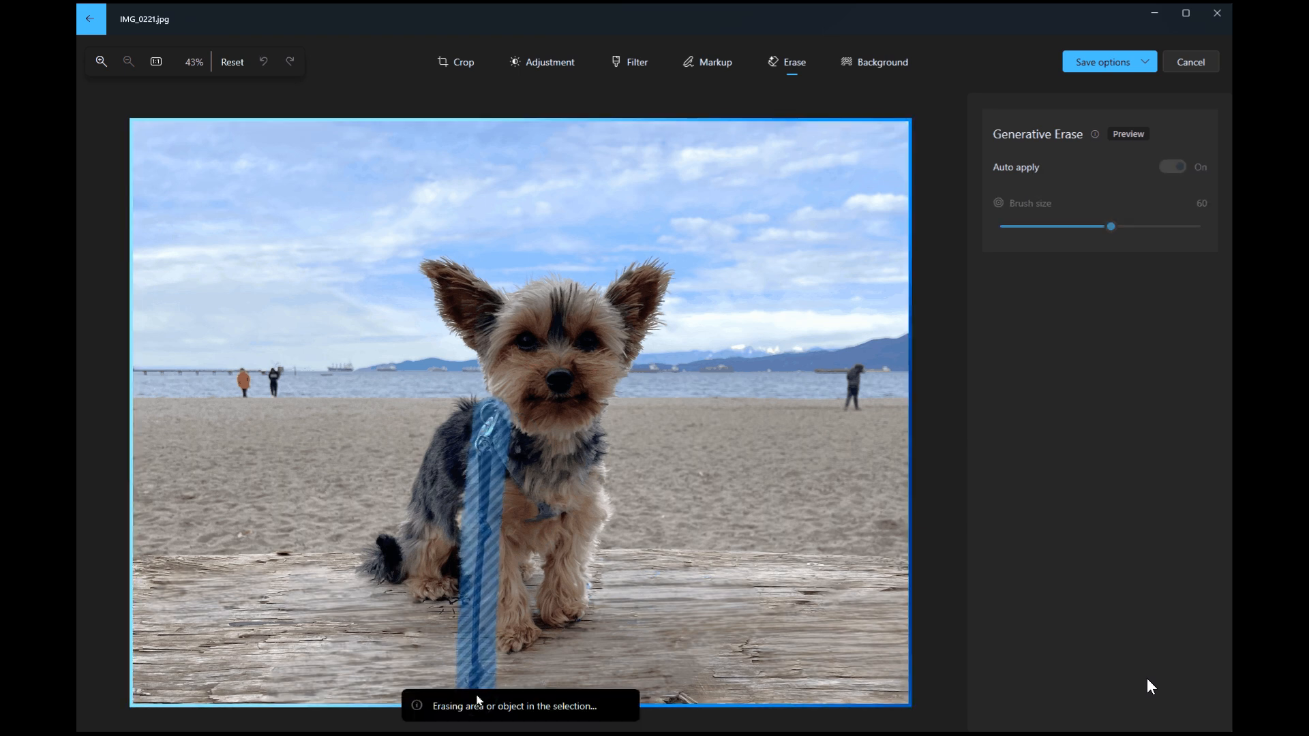
left_click(1172, 166)
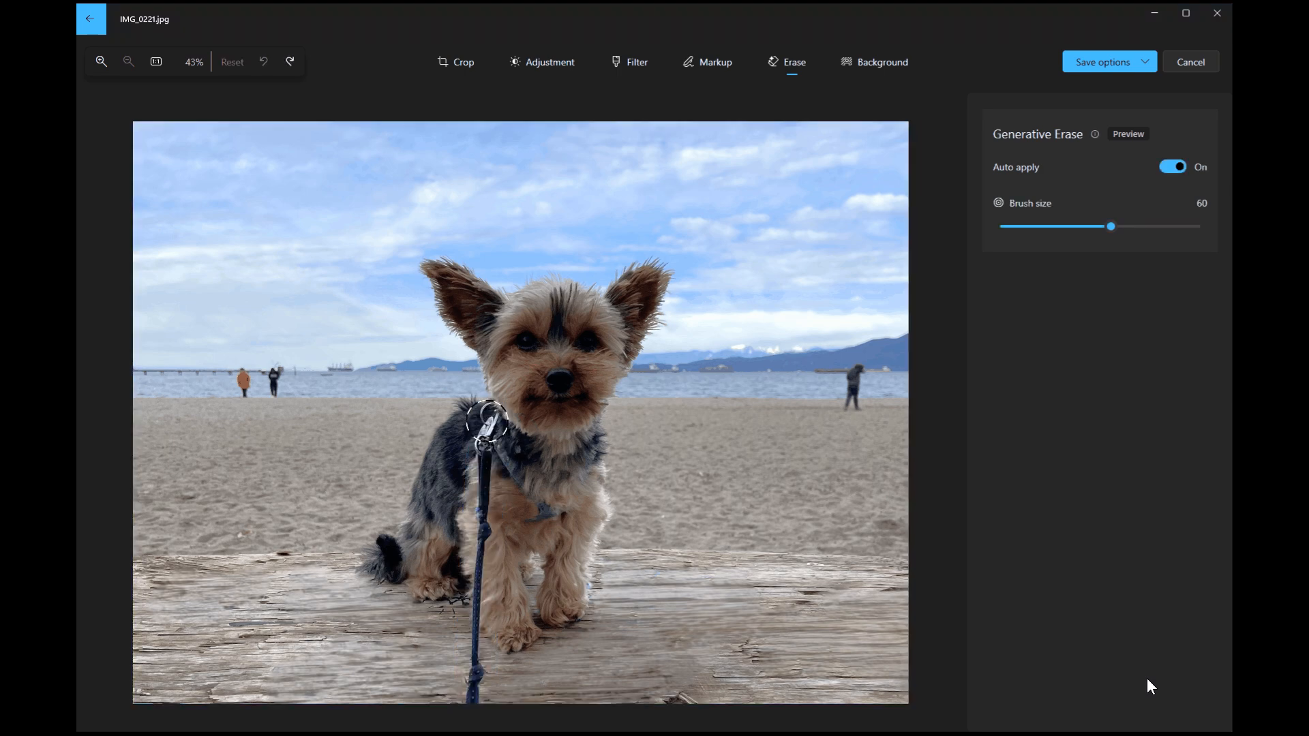
Repeat Generative Erase passes over the leash, undoing and re-brushing until it is removed
left_click_drag(481, 421, 482, 589)
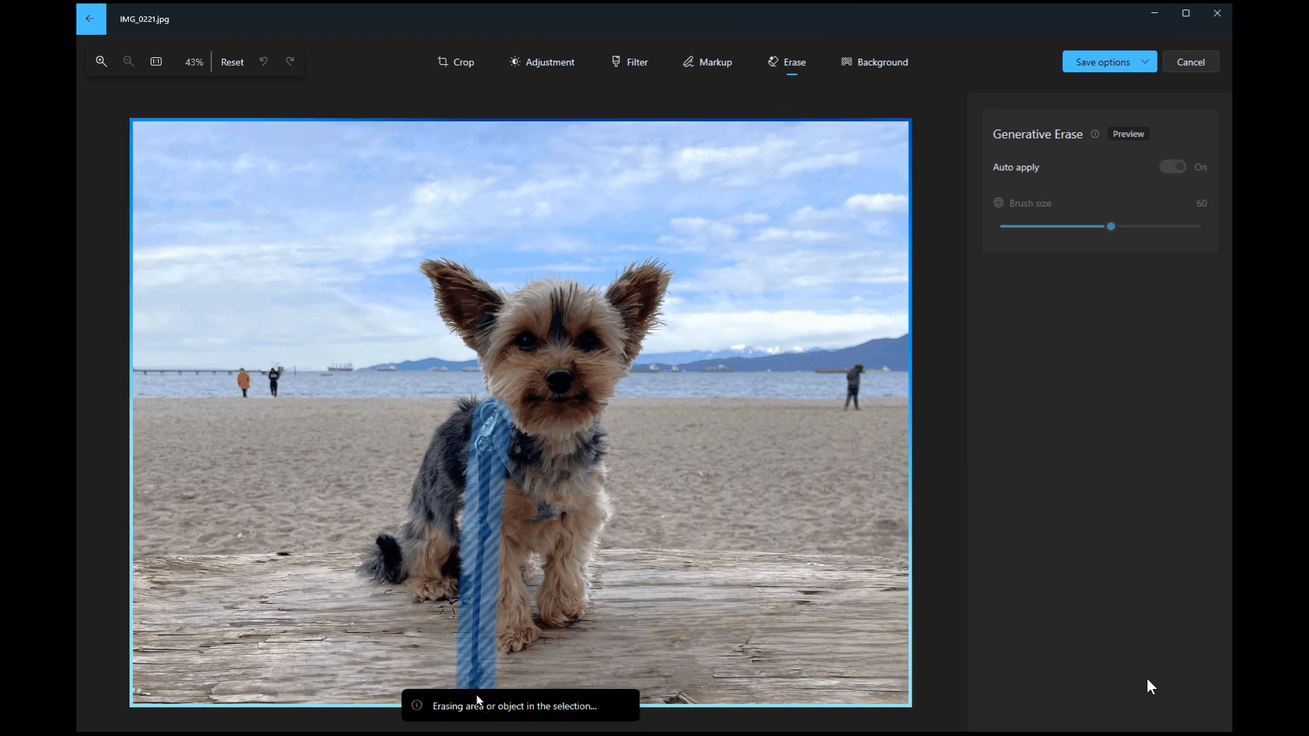
left_click(1172, 167)
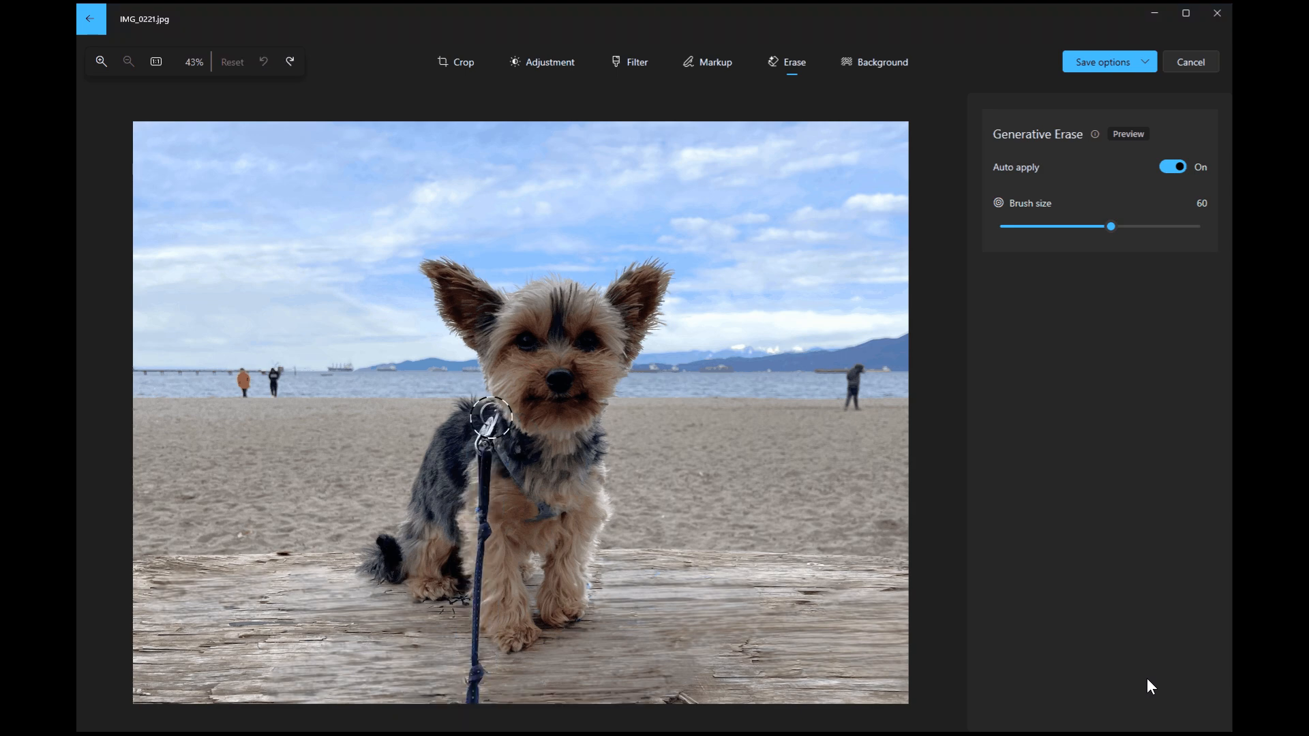
left_click_drag(488, 413, 480, 589)
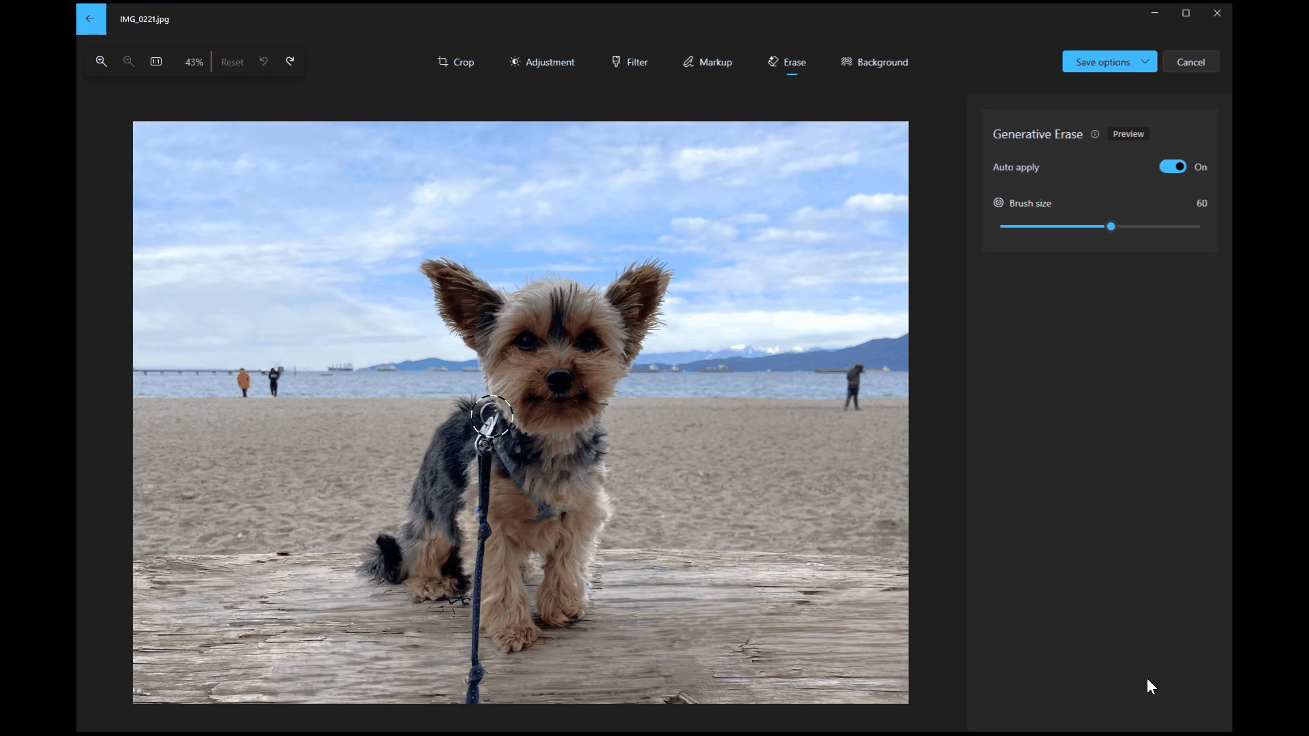
left_click_drag(490, 415, 477, 600)
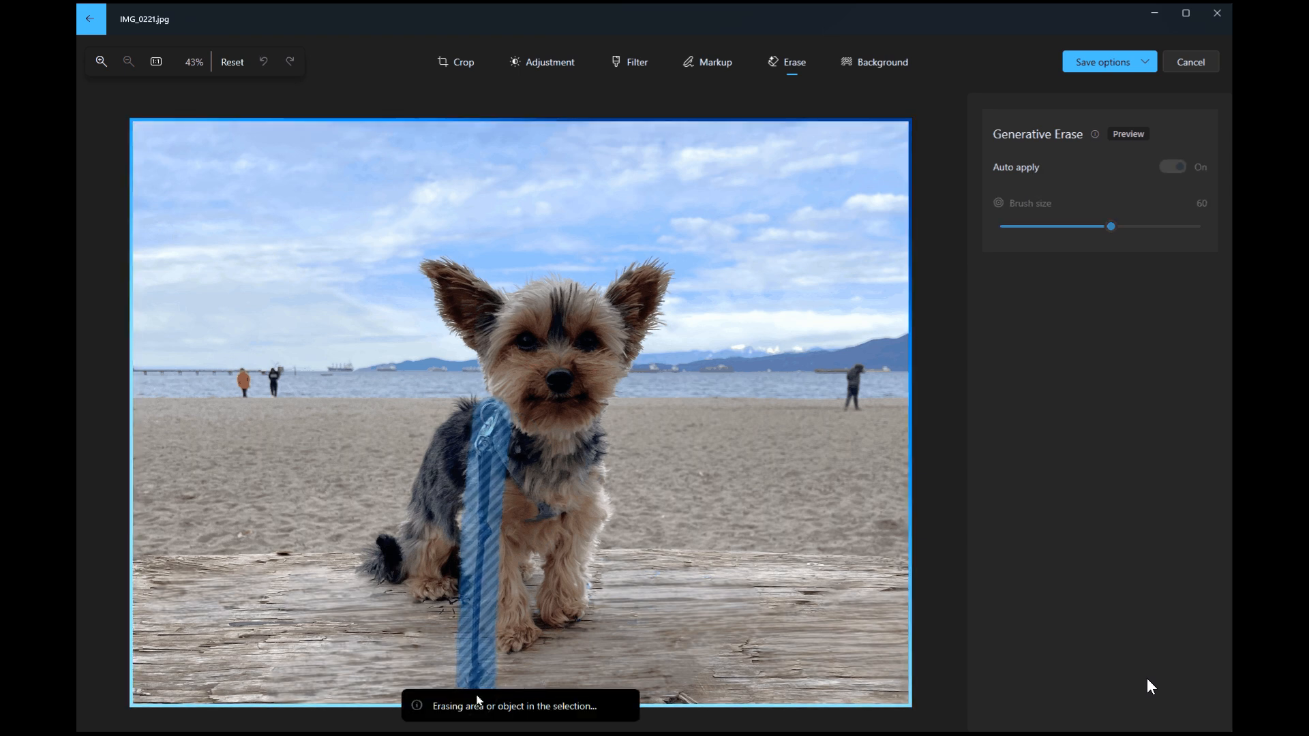
left_click(1172, 167)
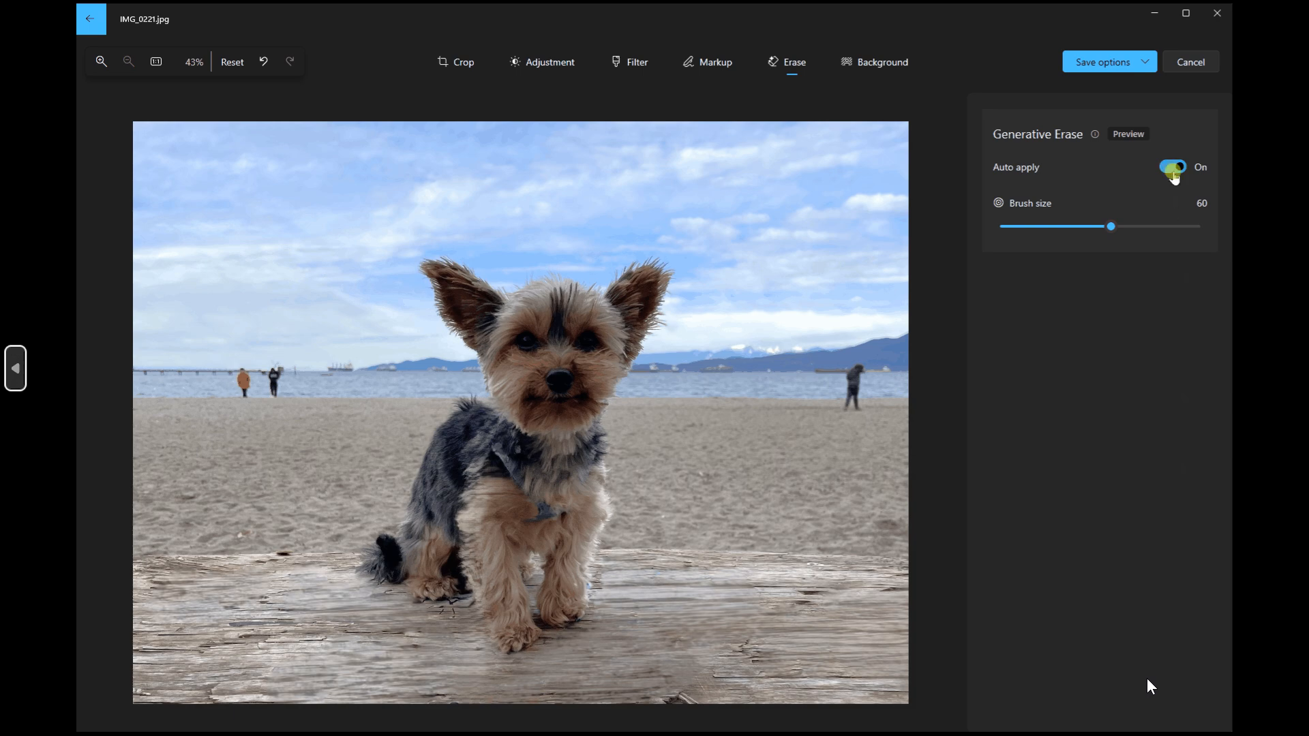
With Auto apply off, mask the left-hand bystanders and erase them from the beach
left_click(1171, 167)
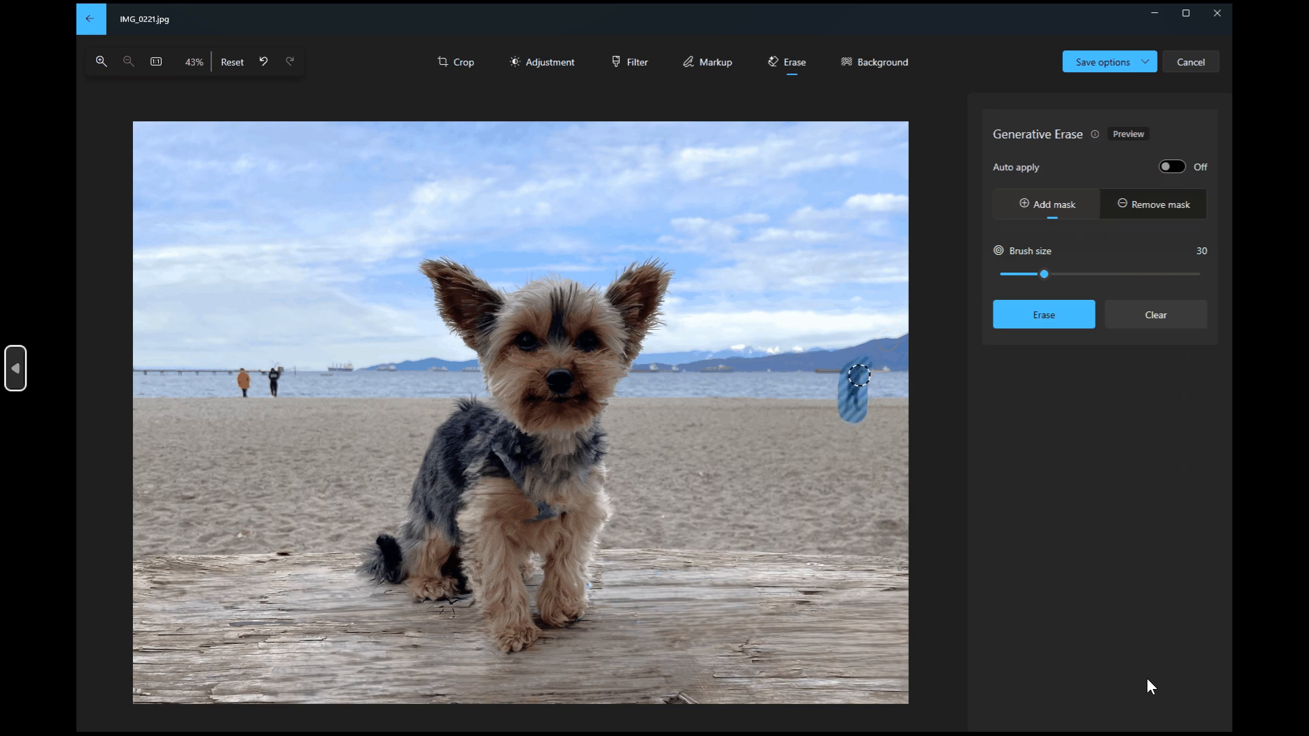
left_click(272, 388)
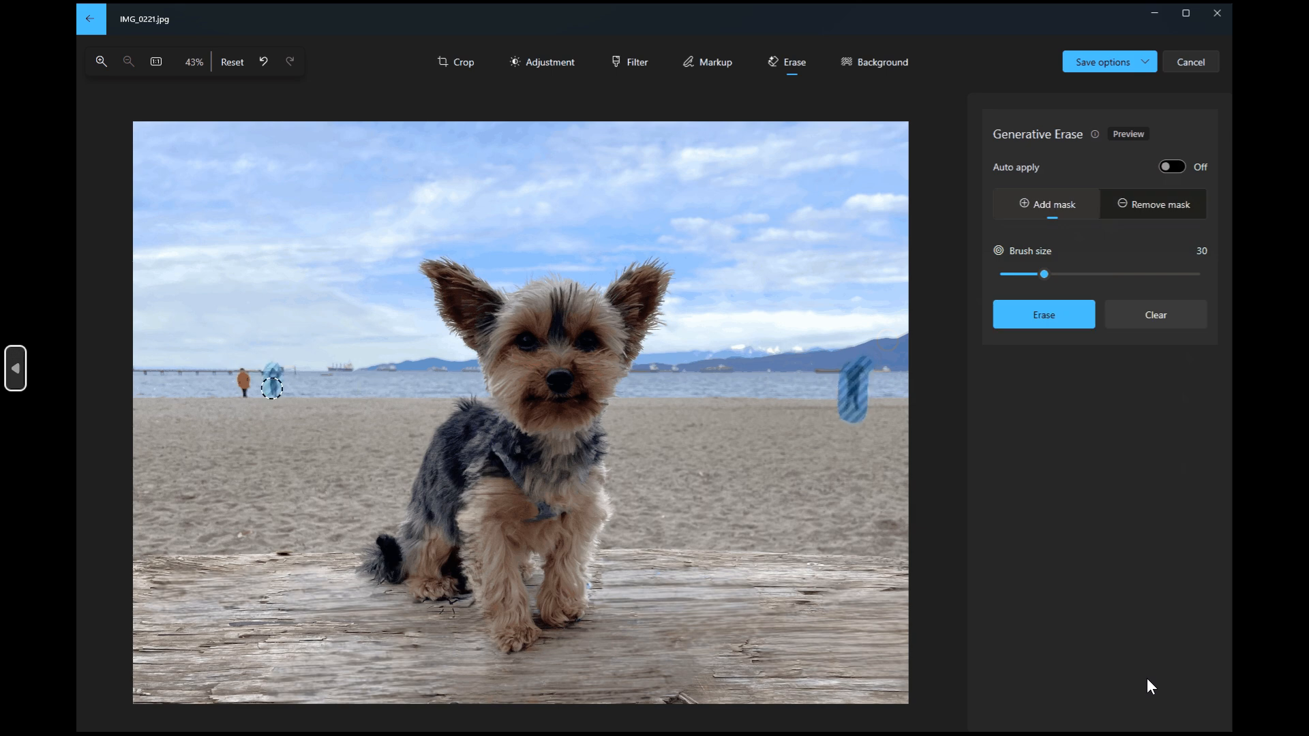
left_click_drag(273, 388, 248, 385)
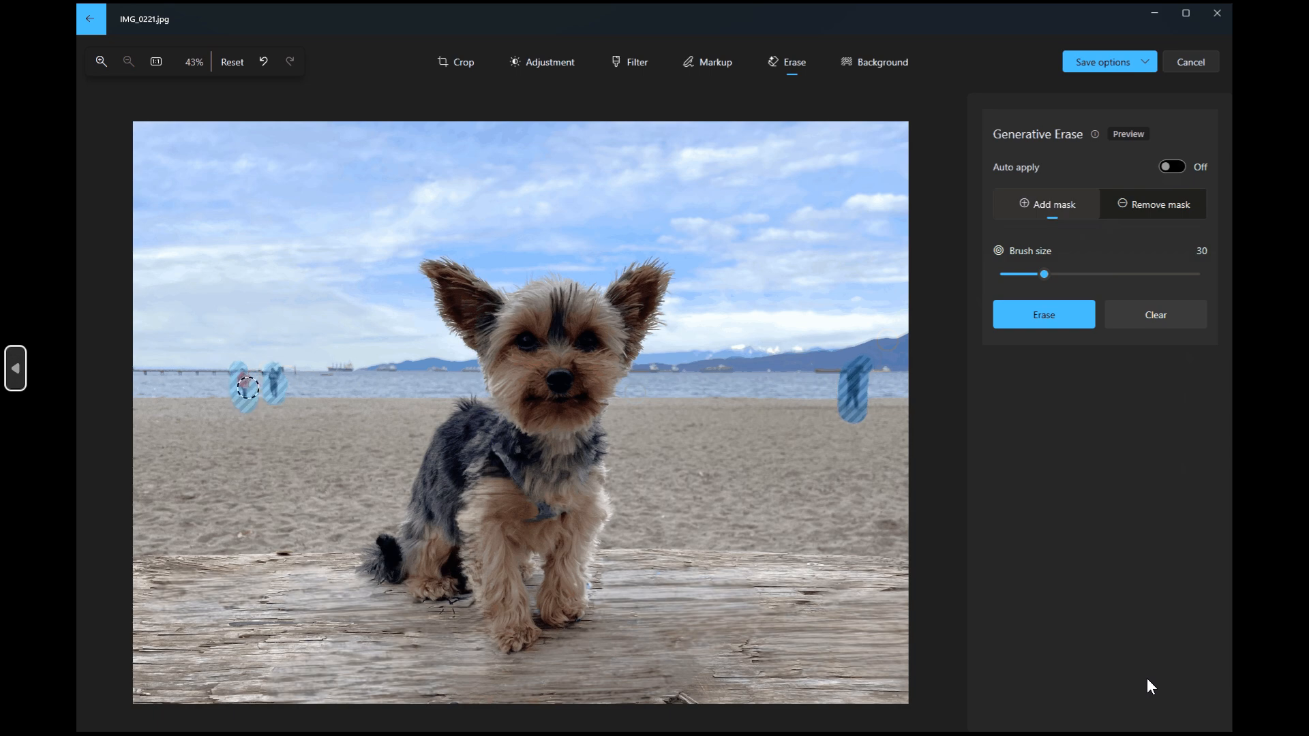
left_click(1042, 315)
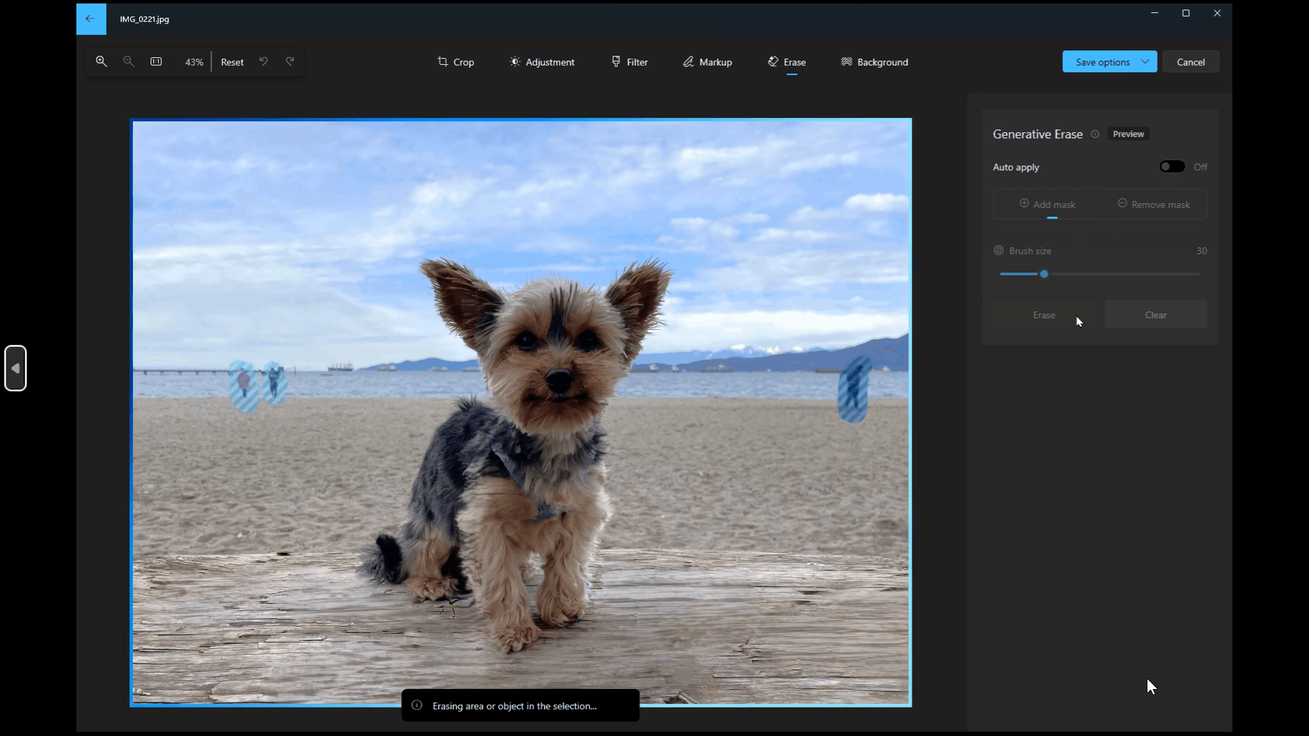
left_click(1171, 166)
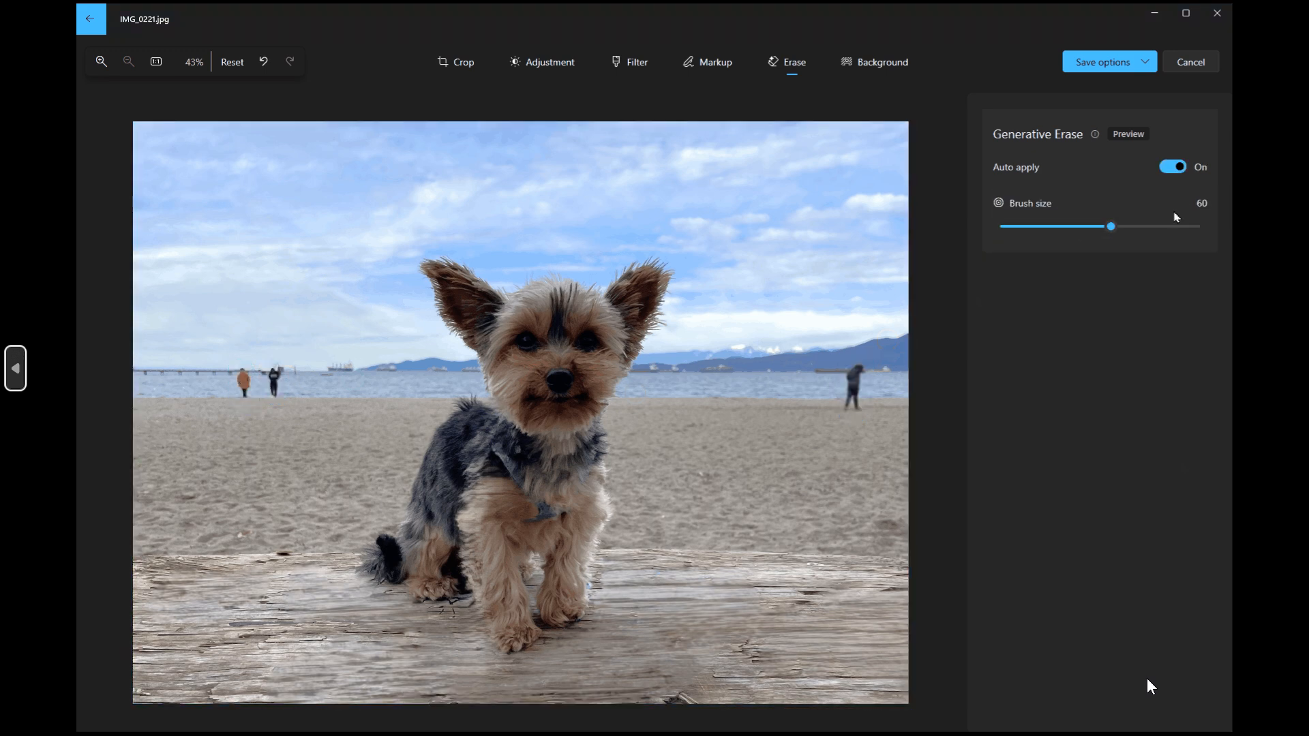
Mask the remaining beach bystanders with a size-30 brush and erase them manually
left_click(1173, 167)
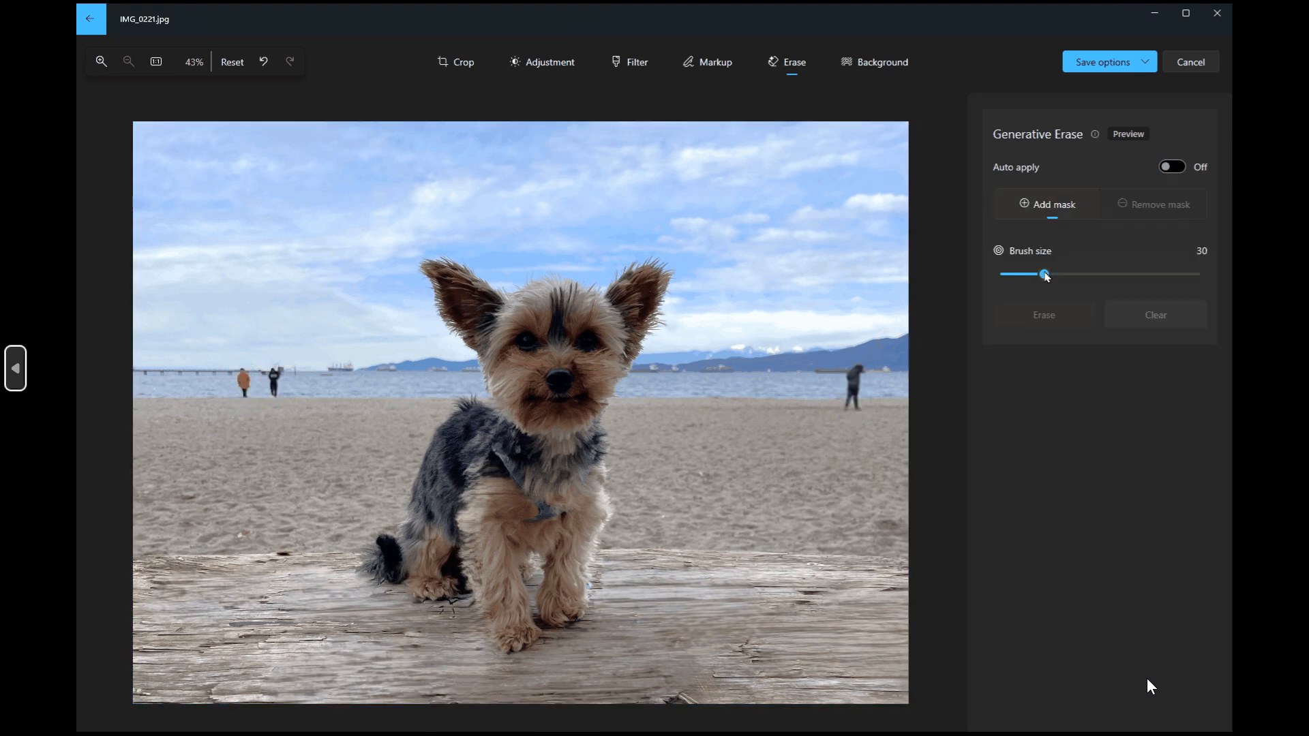
left_click_drag(858, 366, 858, 413)
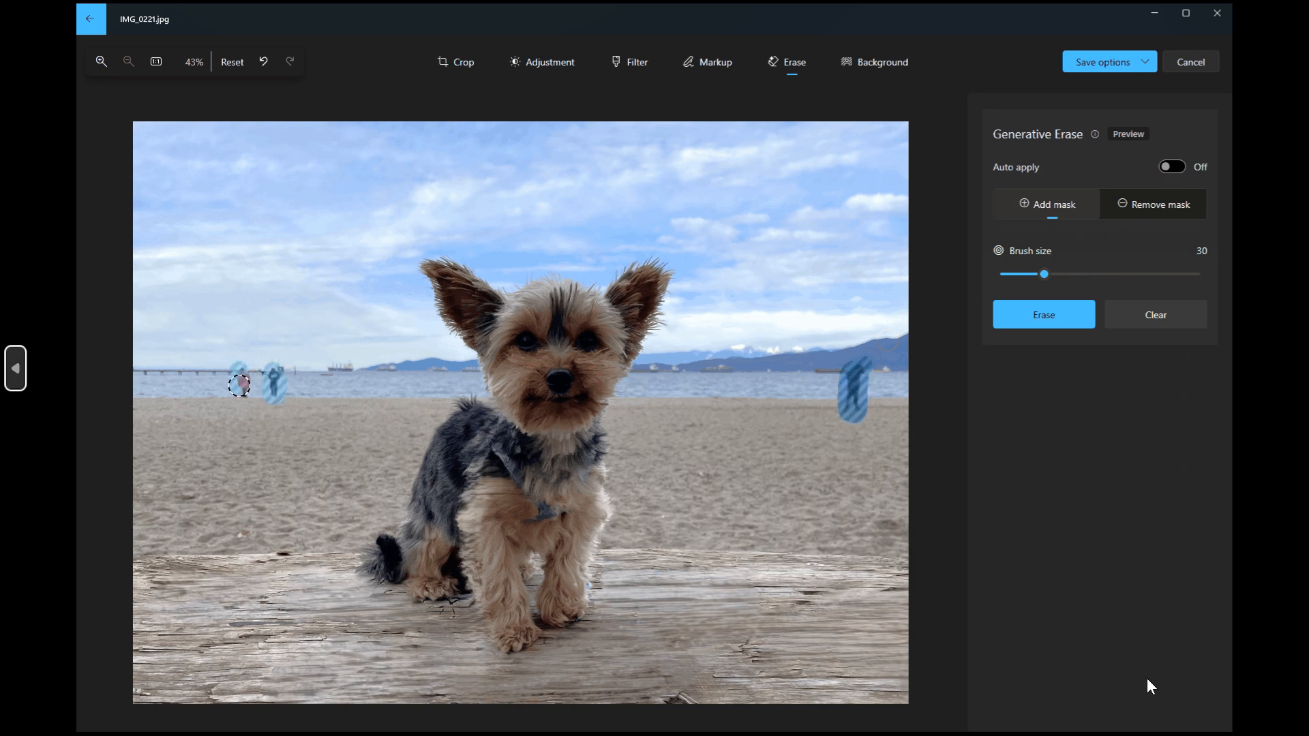
left_click(1043, 315)
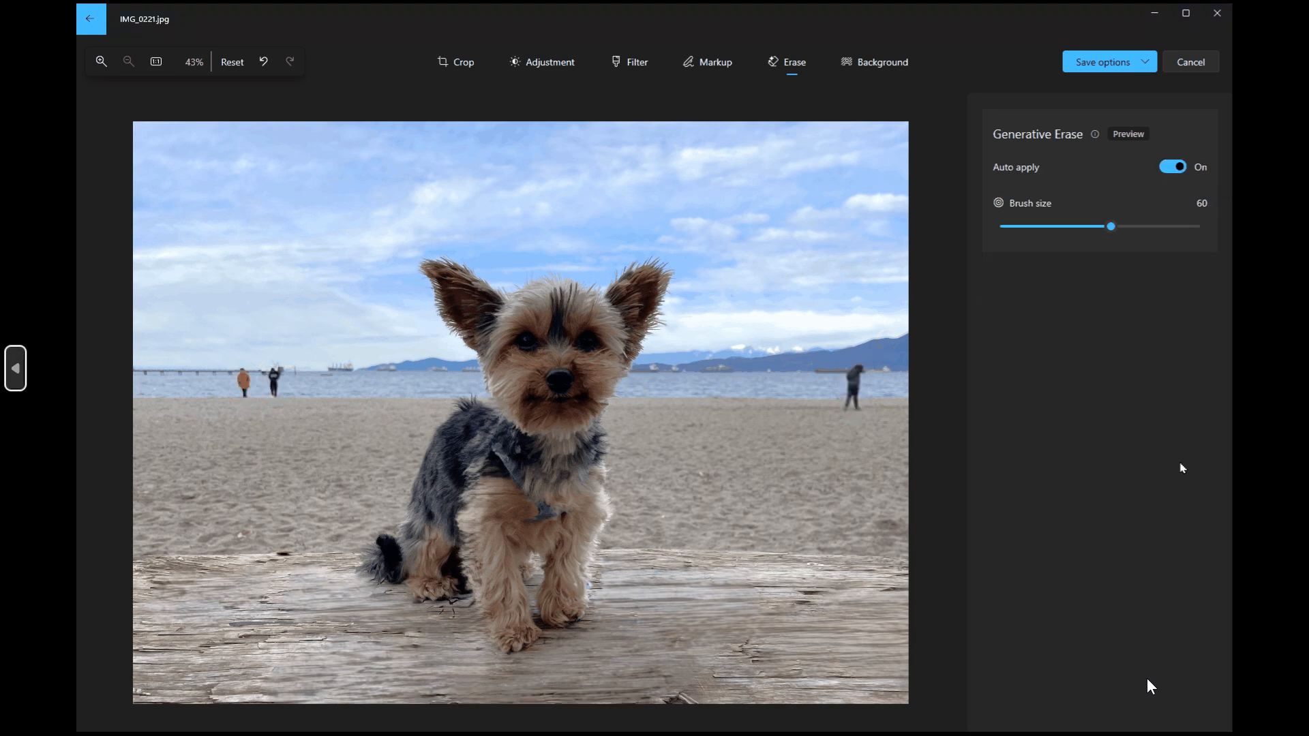
left_click(1172, 166)
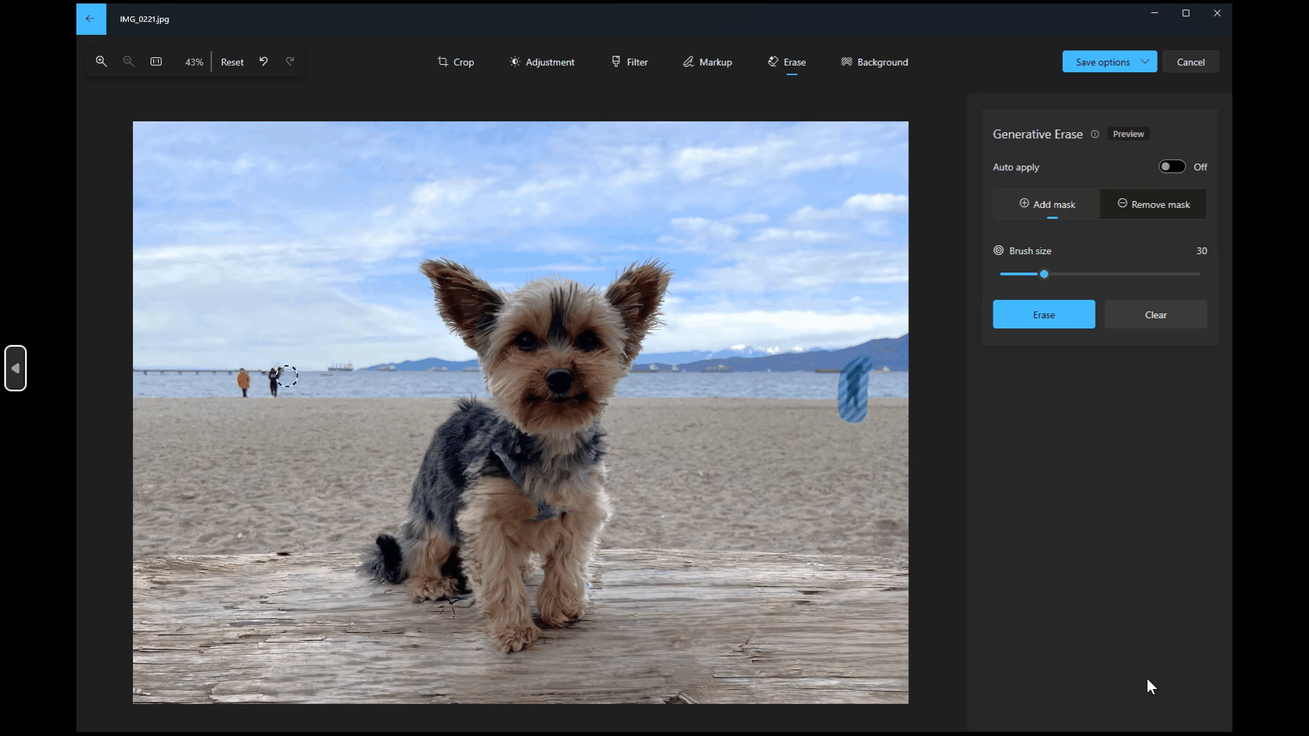
left_click_drag(283, 376, 271, 380)
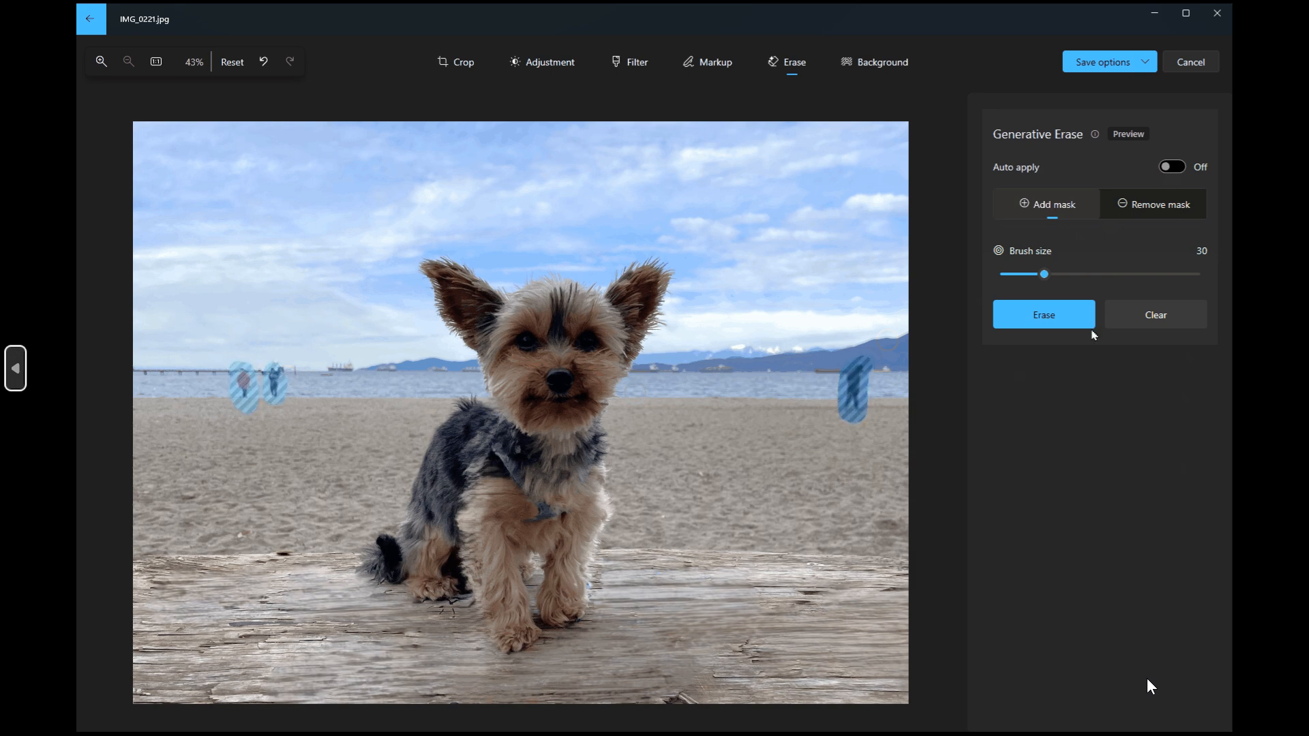
left_click(1043, 315)
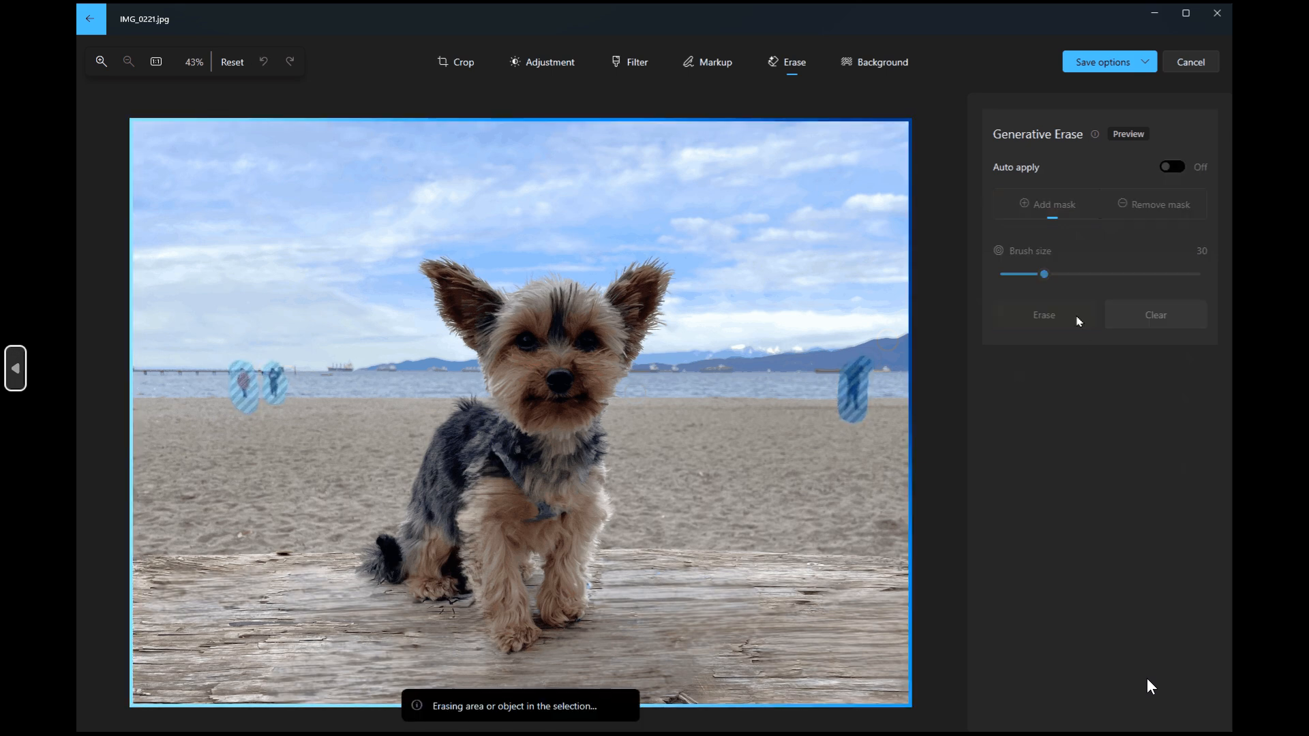
left_click(1043, 315)
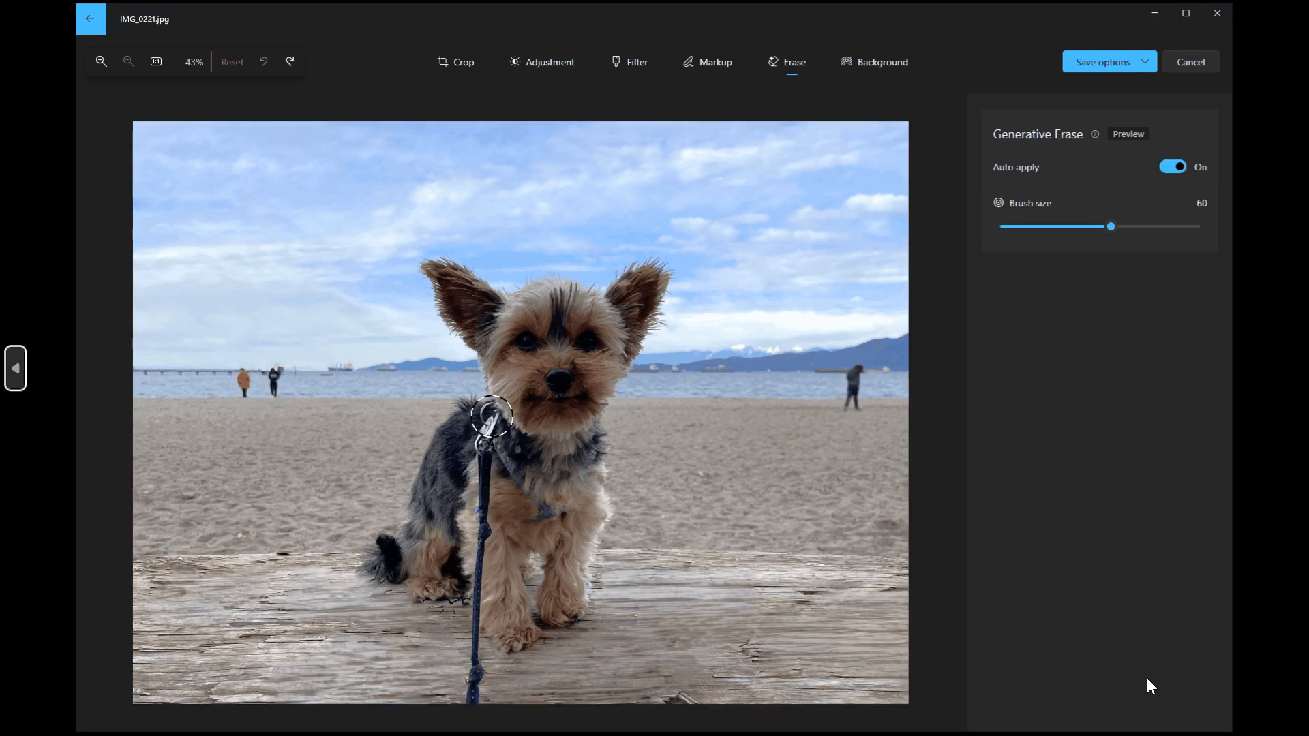
With Auto apply back on, brush over the dog's leash to erase it
left_click_drag(488, 408, 477, 636)
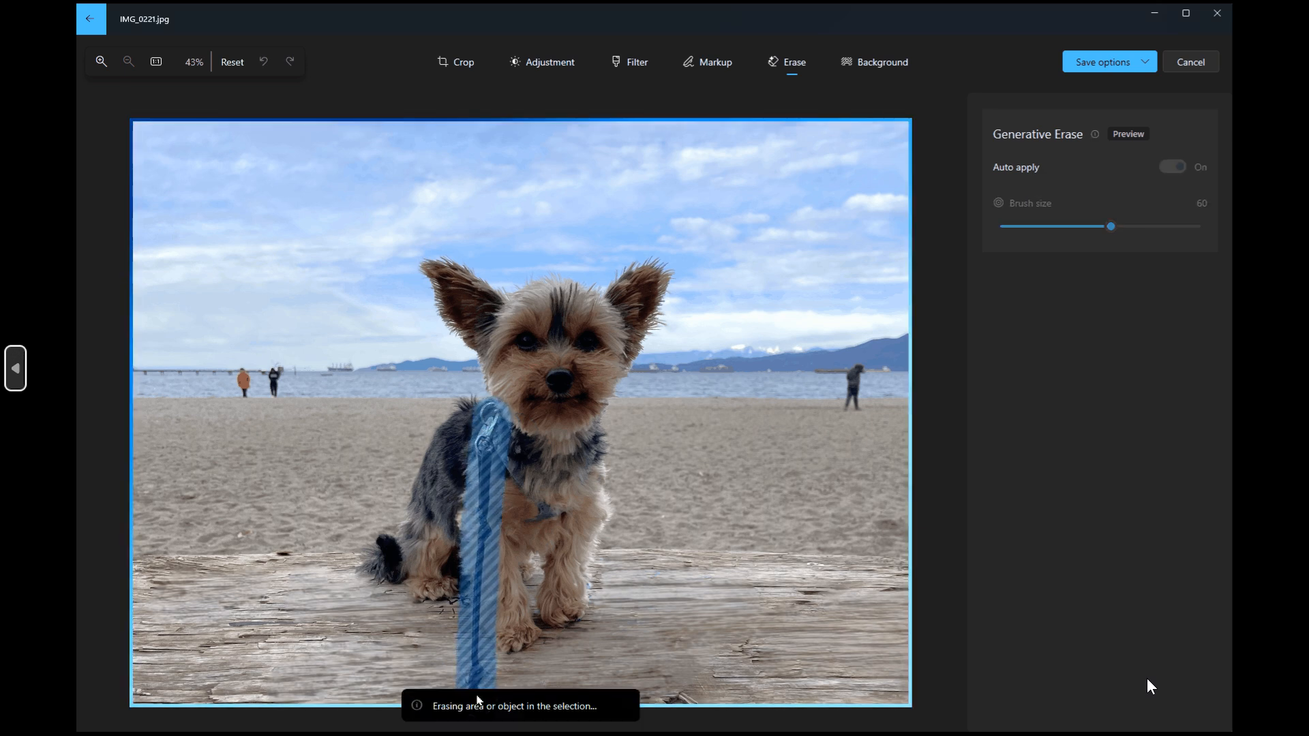
left_click(1172, 166)
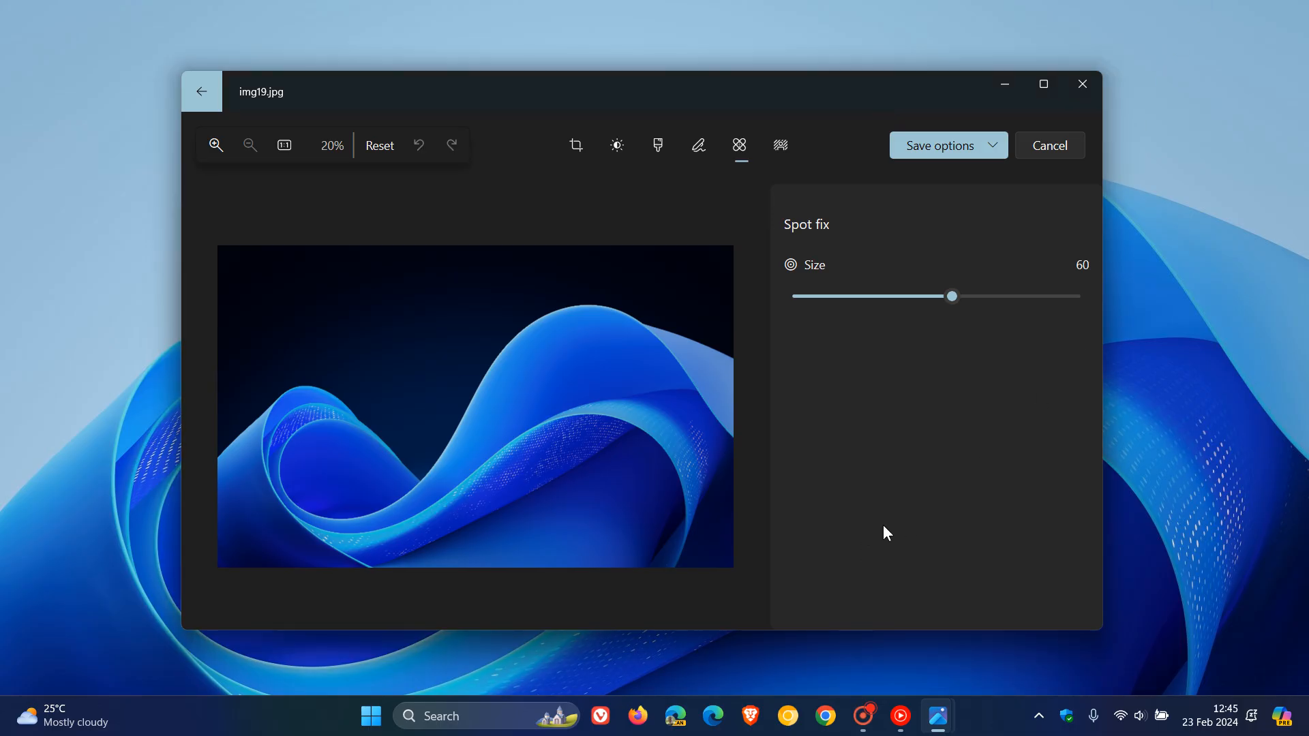
mouse_move(931, 488)
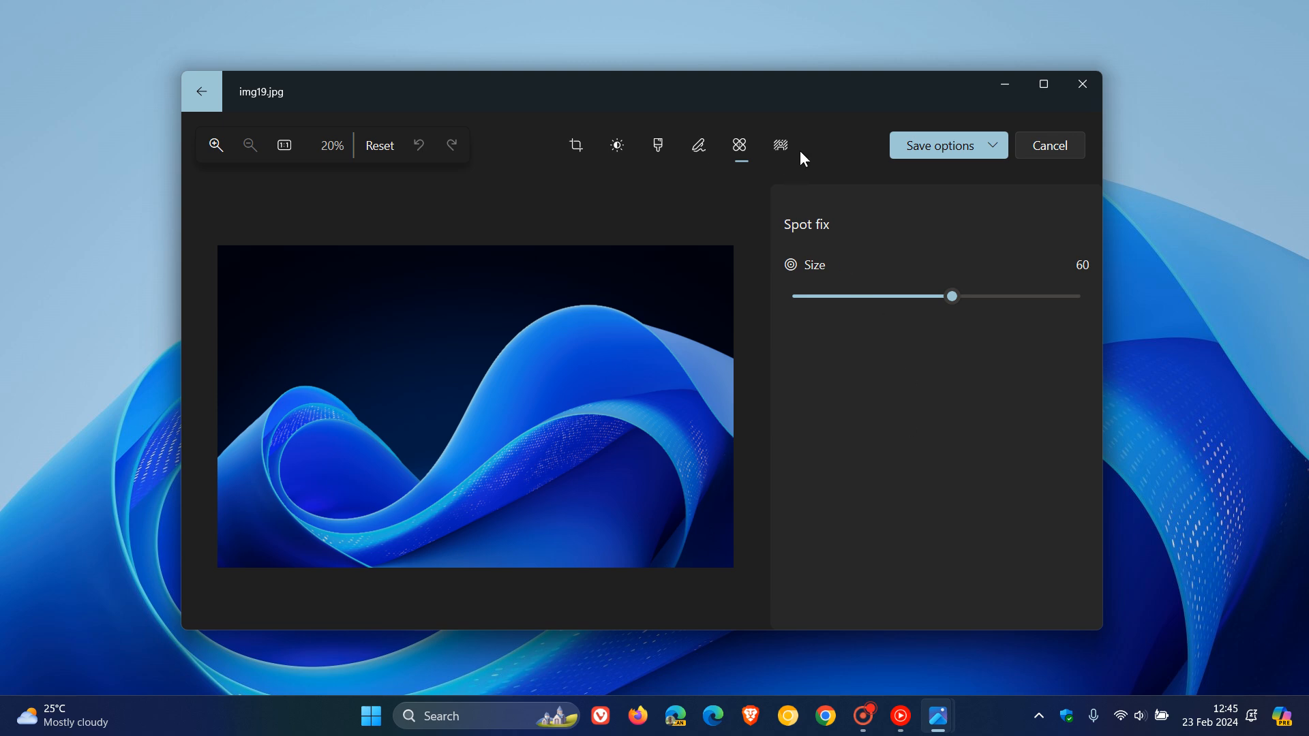
Switch to the Background tool showing the Blur, Remove and Replace options
left_click(780, 146)
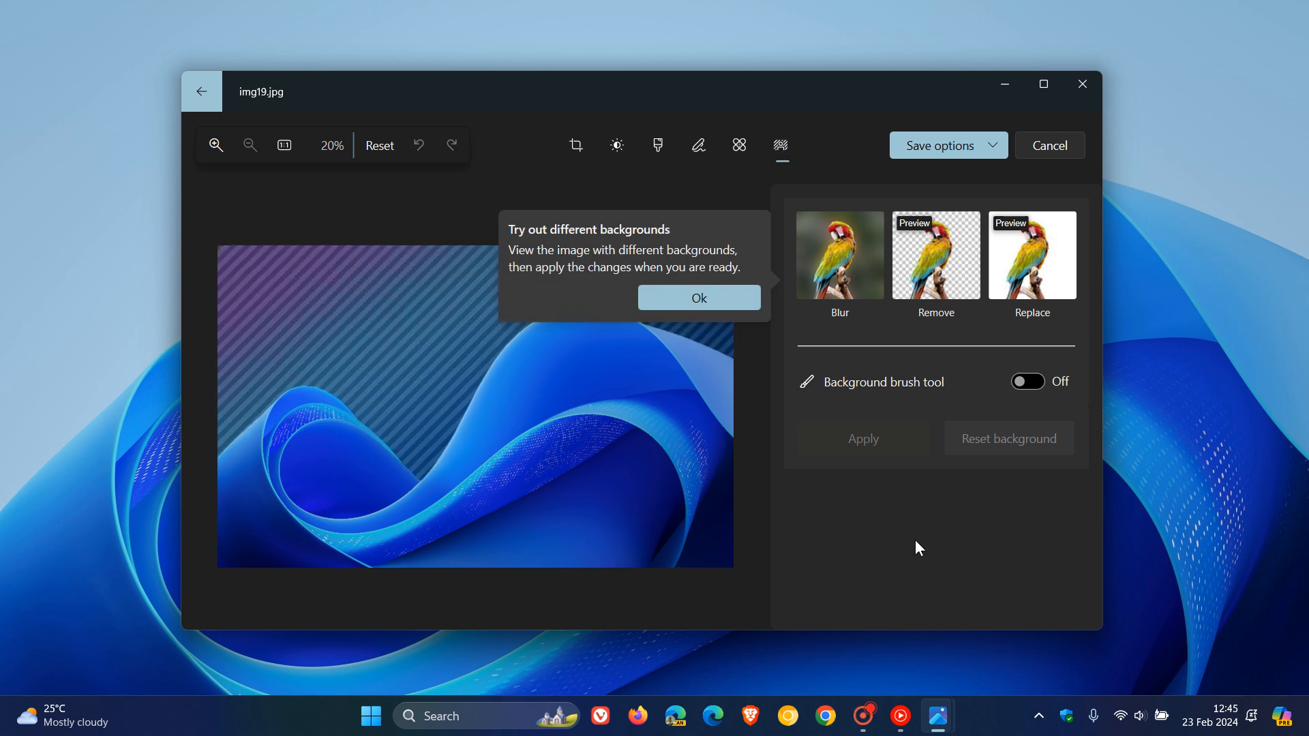
mouse_move(874, 208)
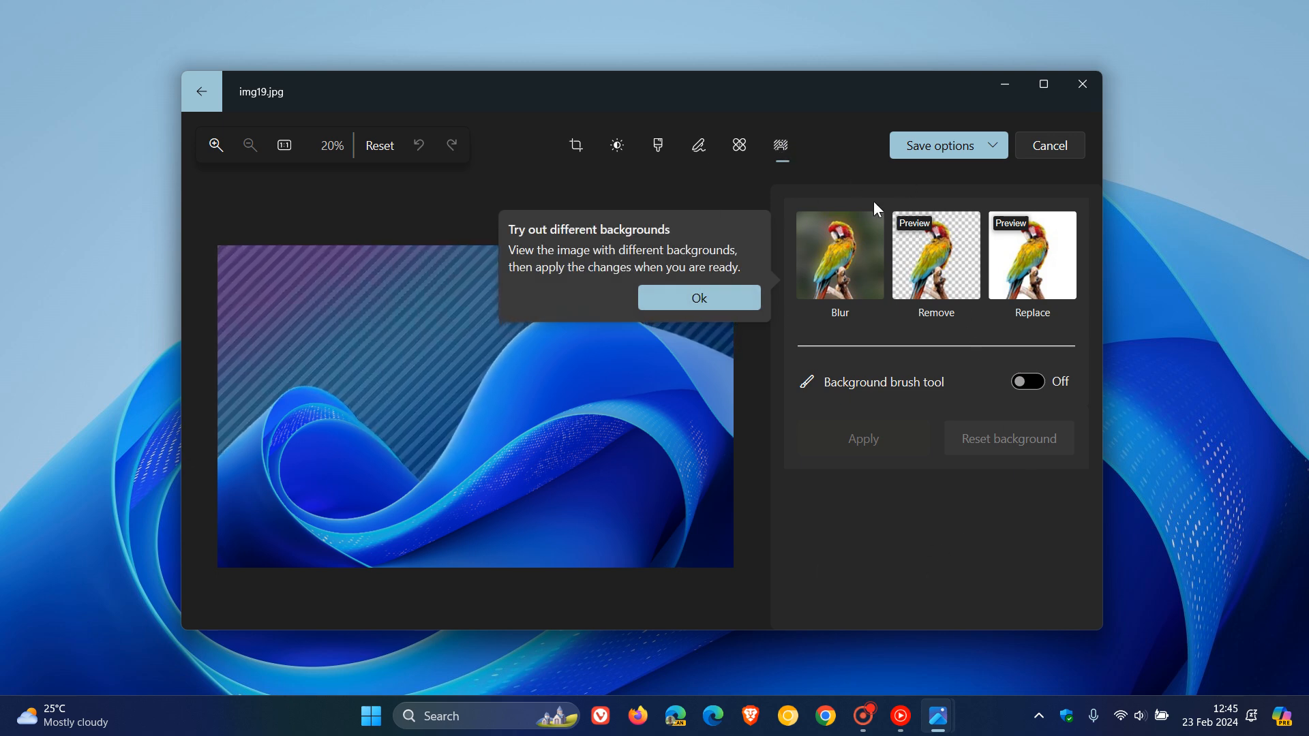
mouse_move(960, 574)
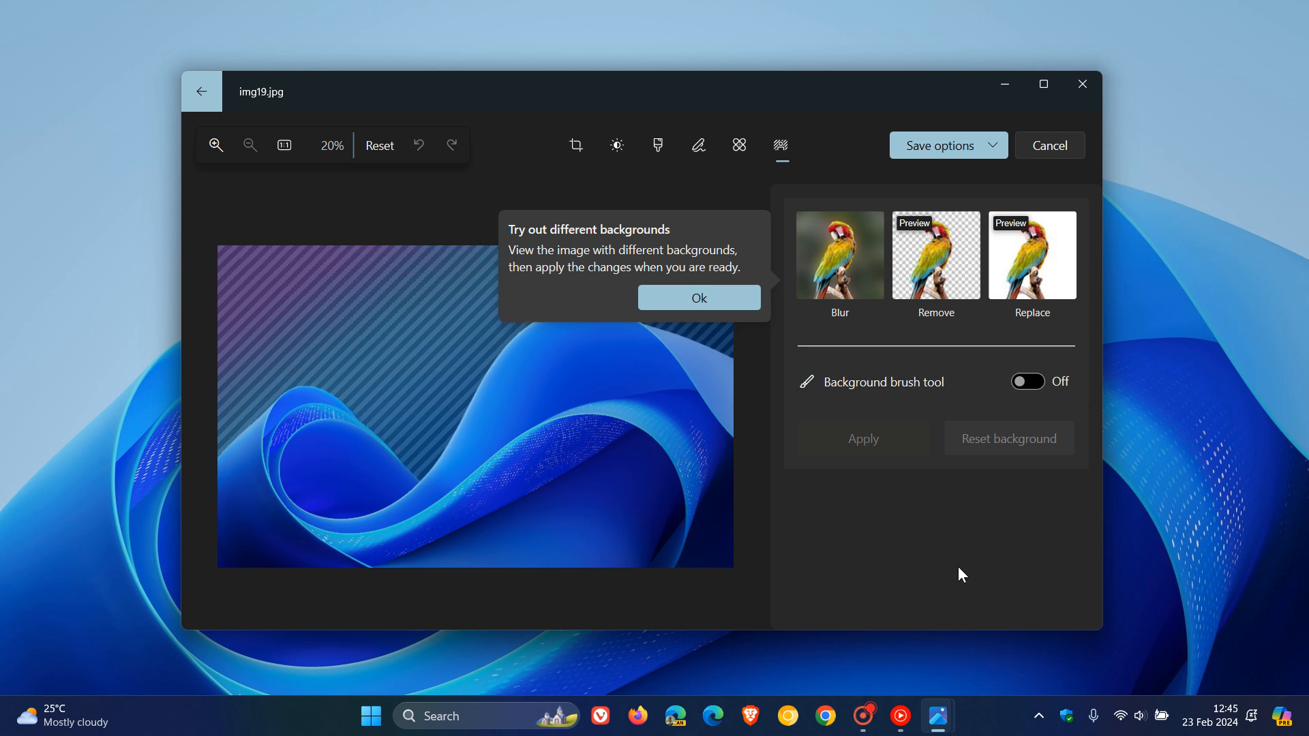
mouse_move(1004, 83)
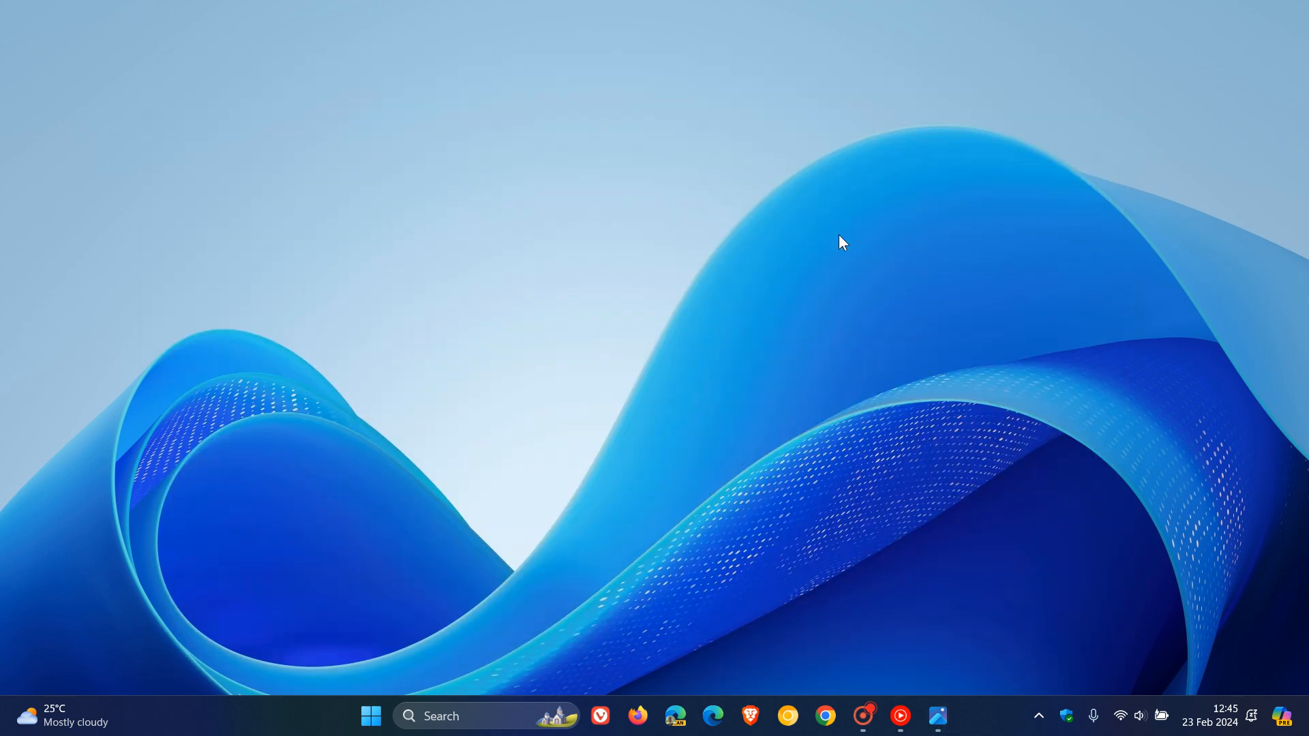
mouse_move(832, 242)
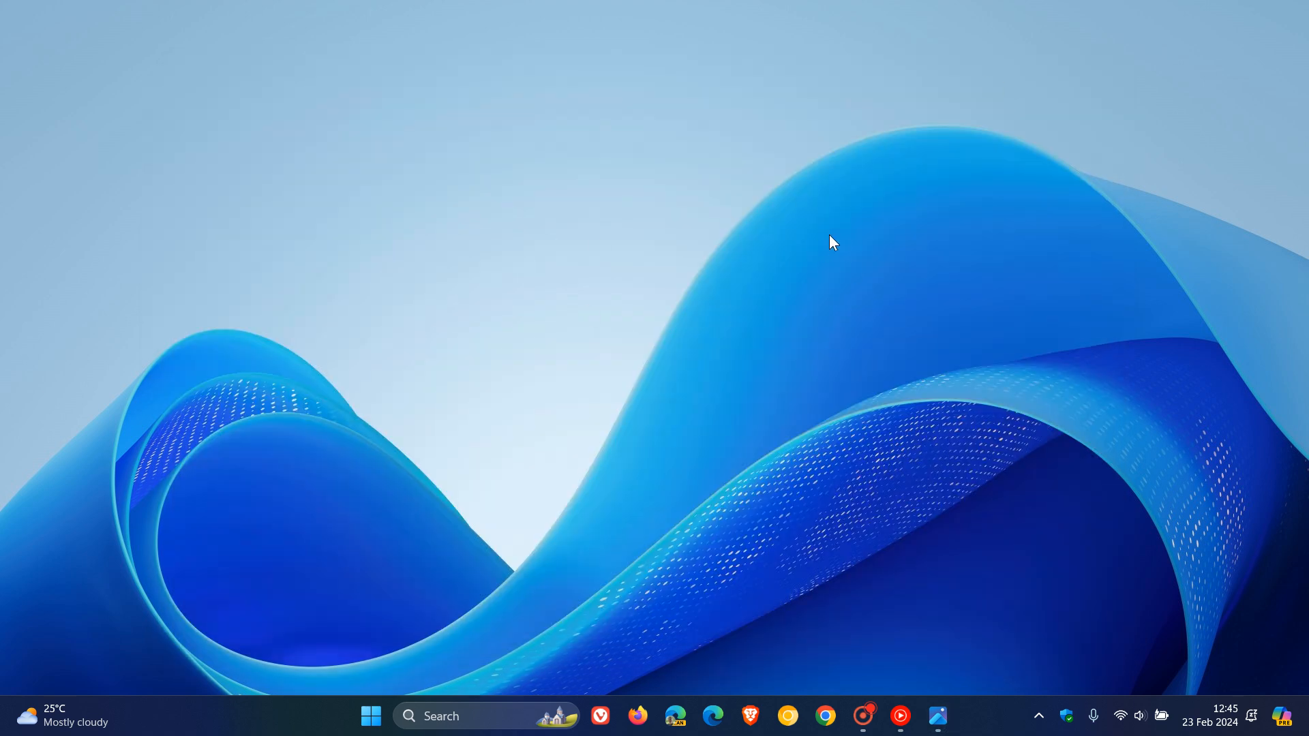